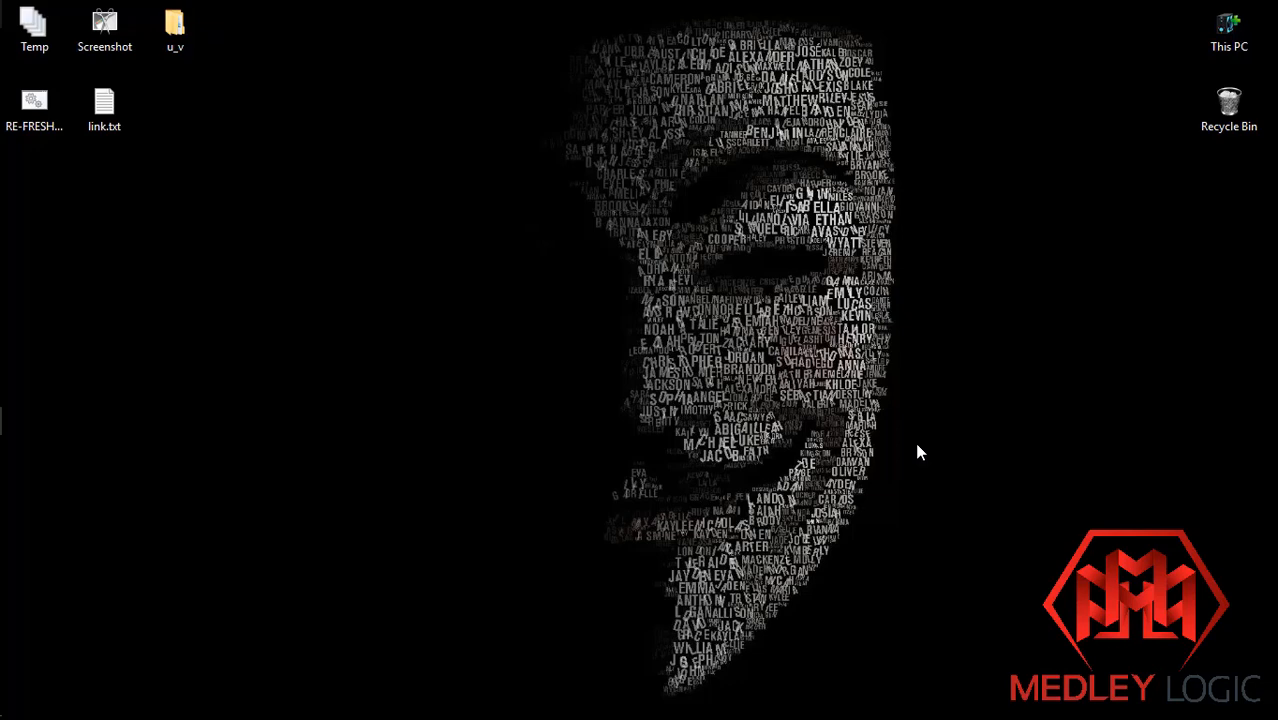
pyautogui.moveTo(807, 347)
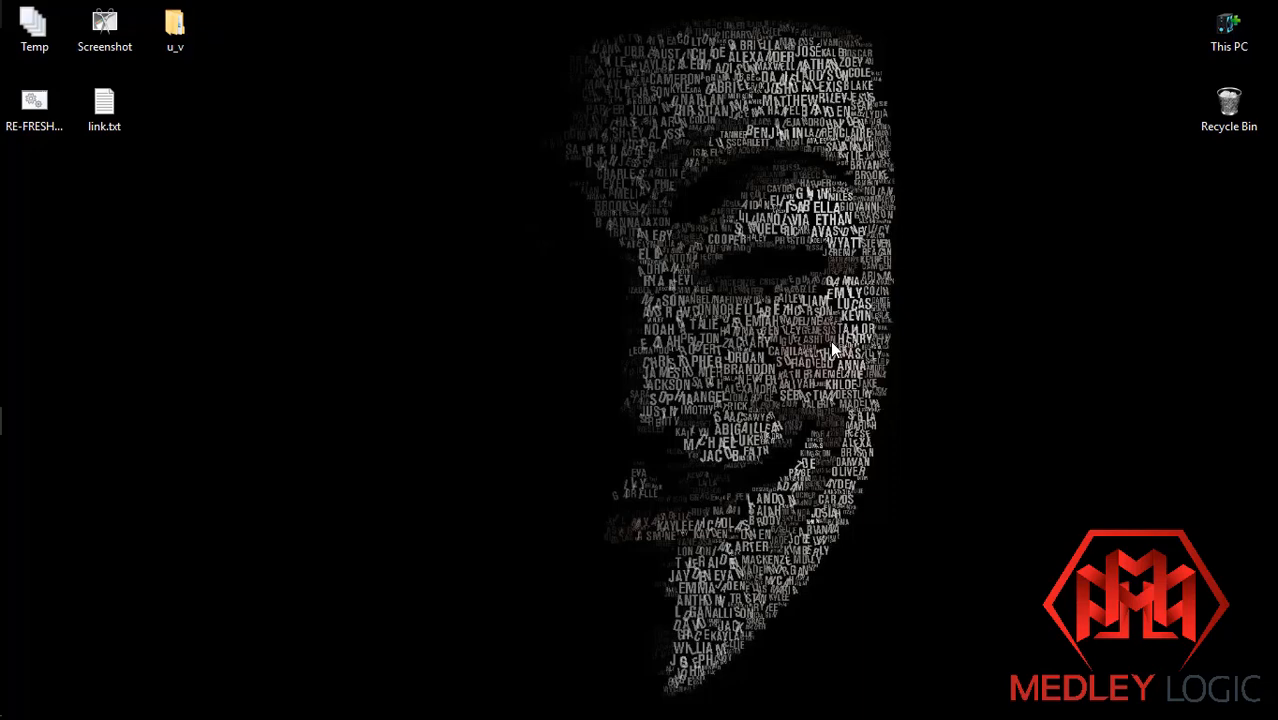
pyautogui.moveTo(930, 380)
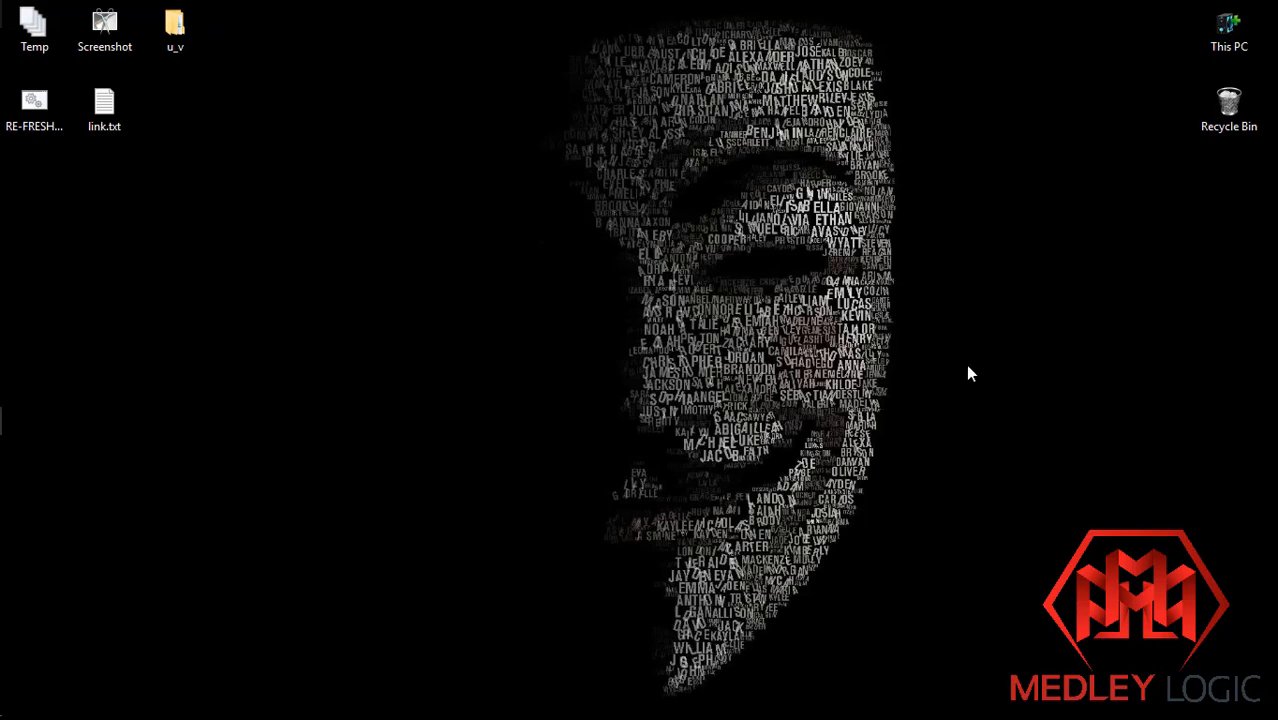
pyautogui.moveTo(165, 130)
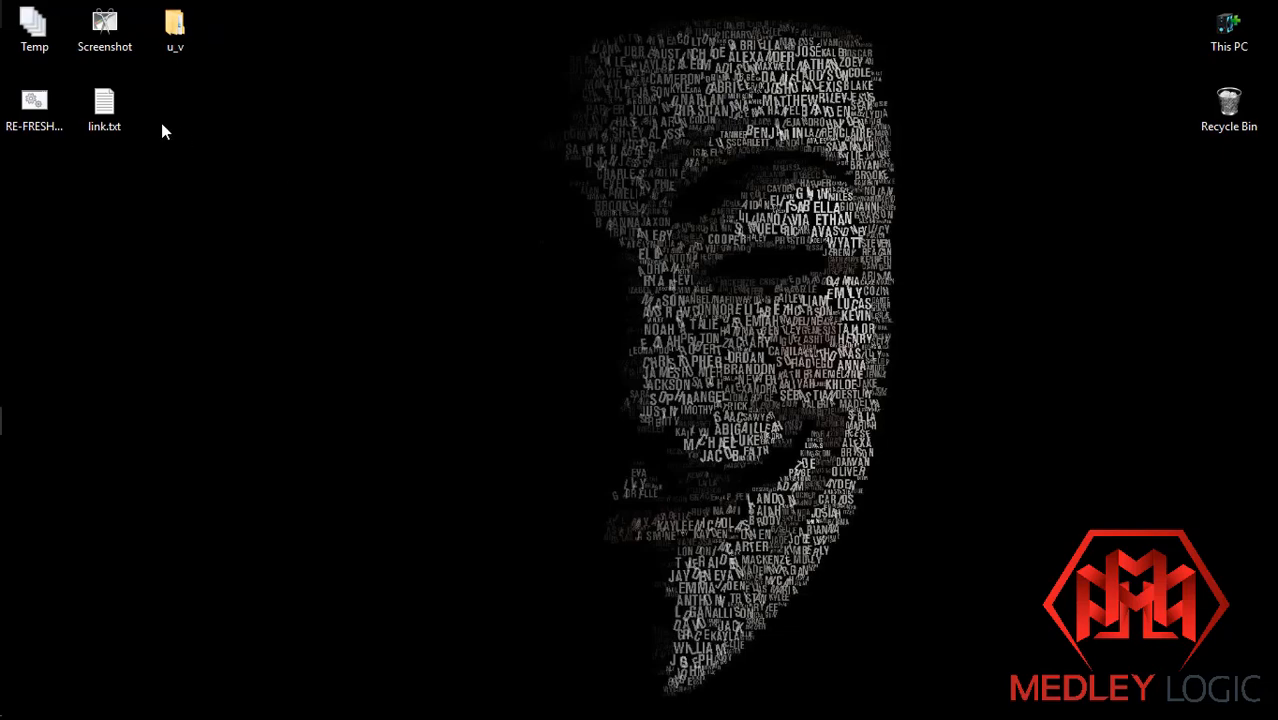
# Step: Install User-Agent Switcher for Chrome from its Web Store listing and confirm adding it
pyautogui.doubleClick(104, 105)
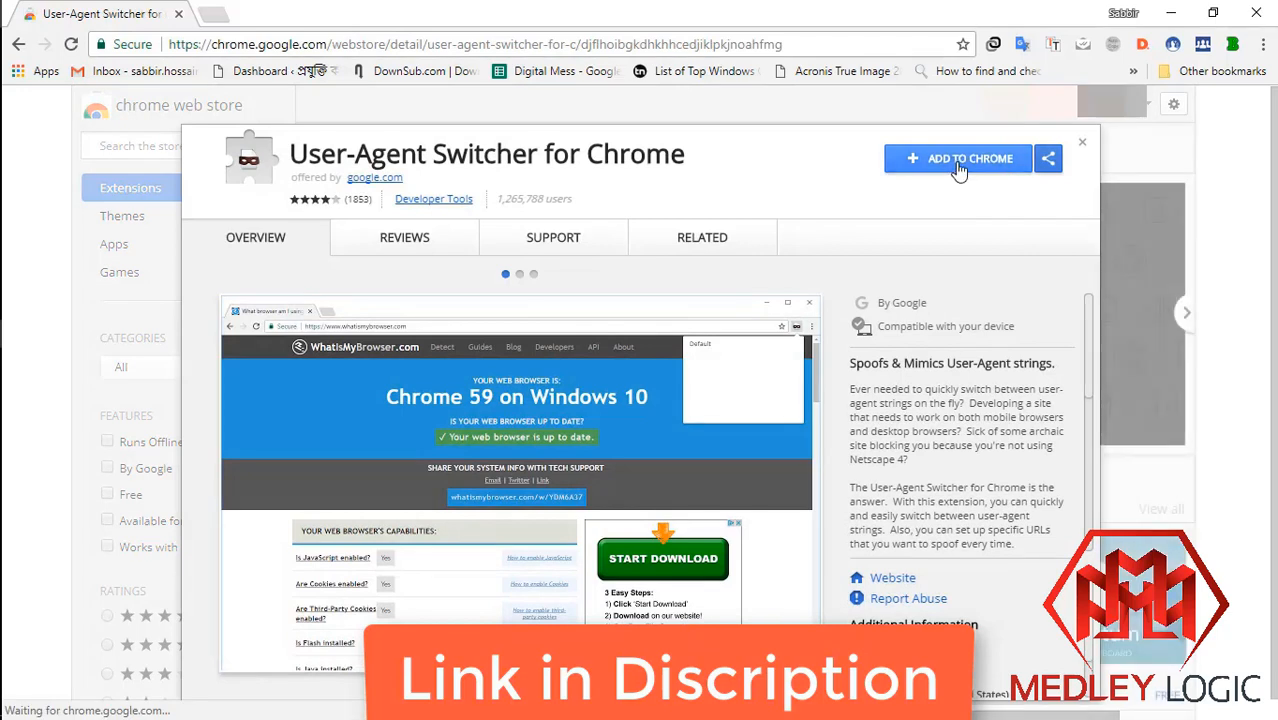
pyautogui.click(958, 158)
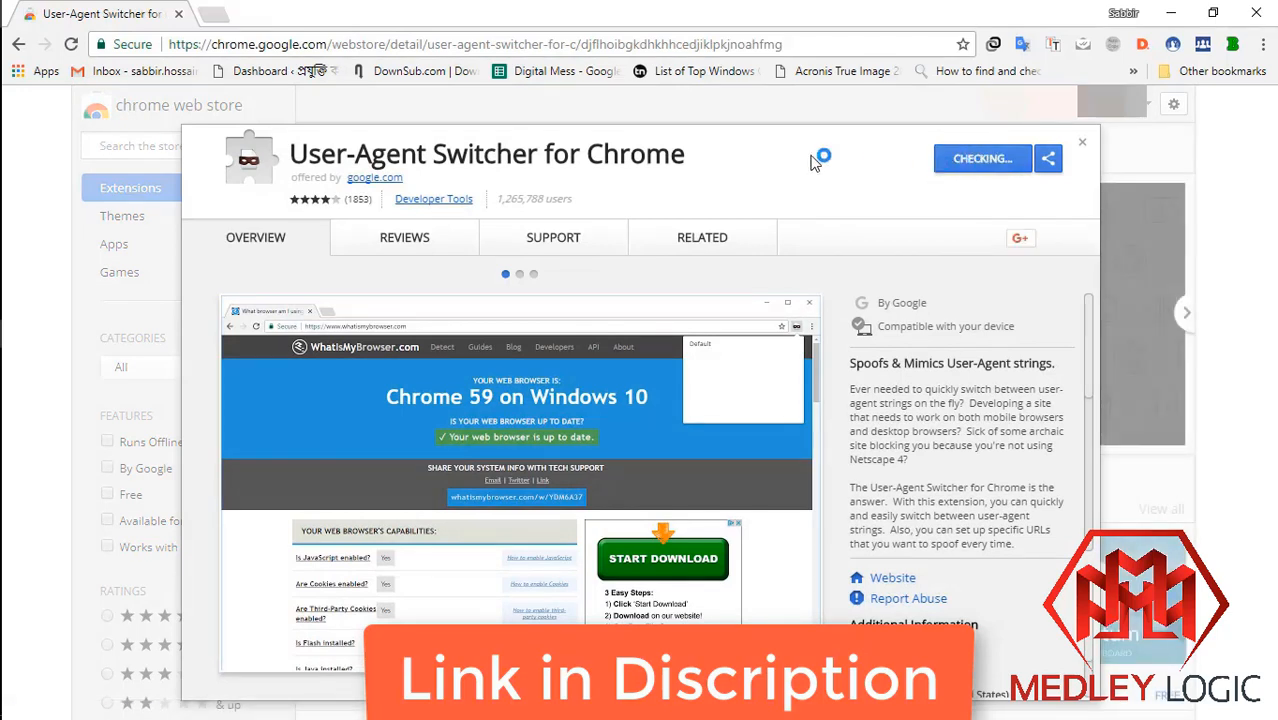
pyautogui.click(981, 158)
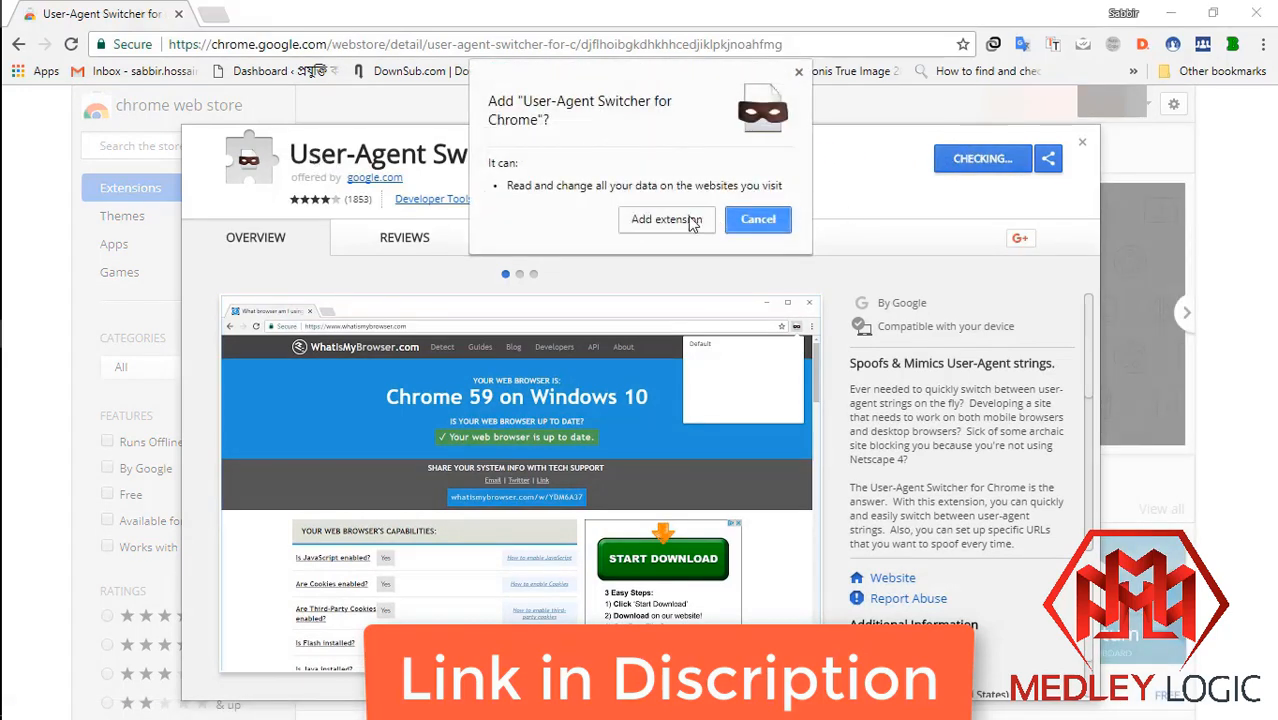
pyautogui.click(666, 219)
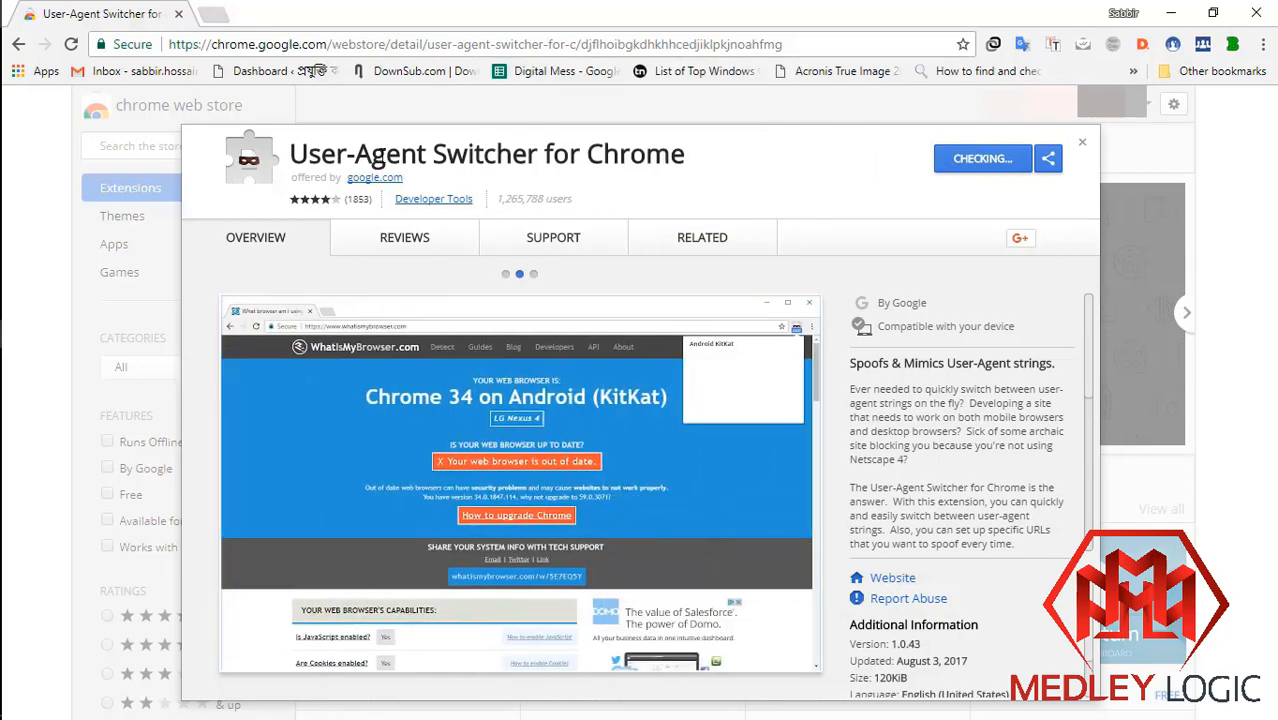
pyautogui.moveTo(699, 159)
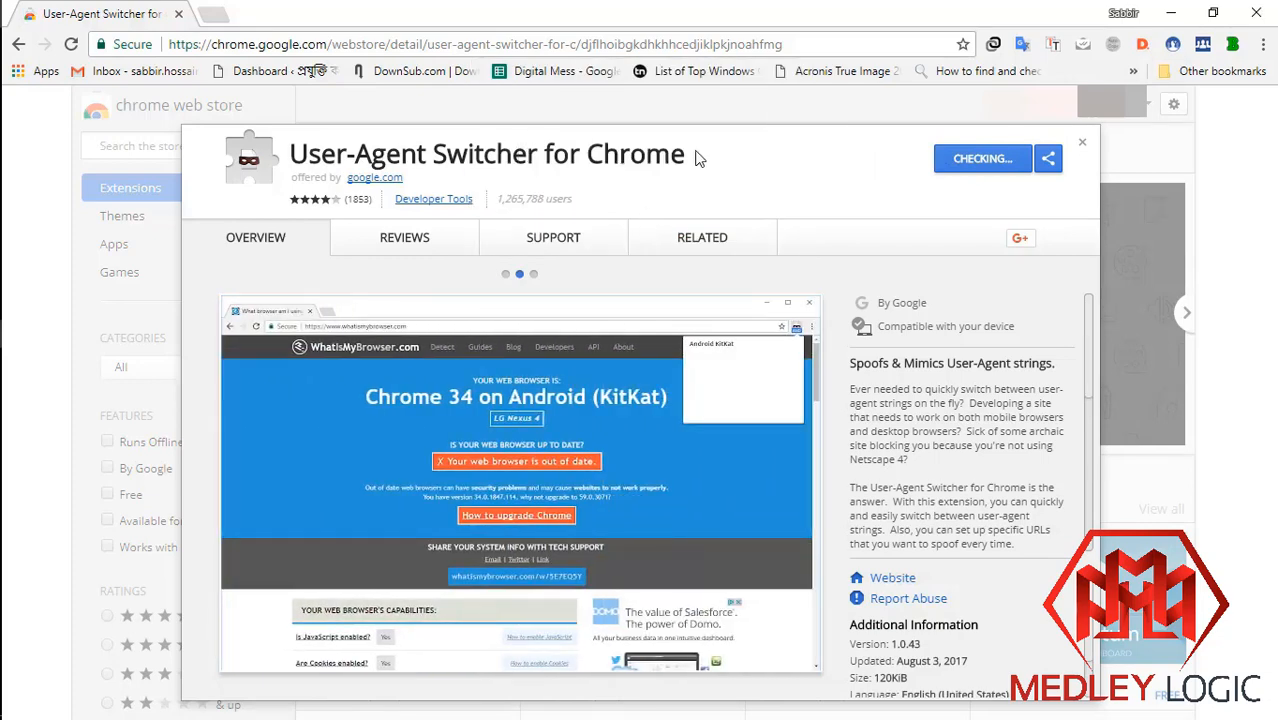
pyautogui.click(982, 158)
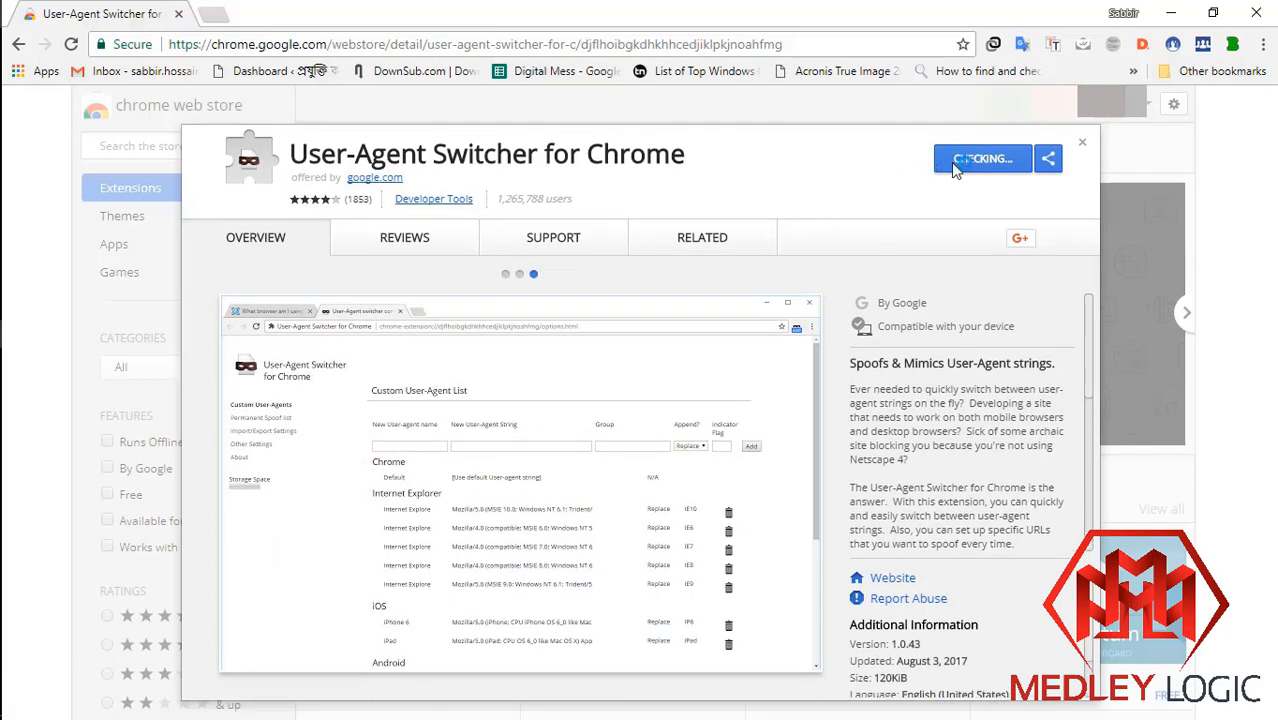
pyautogui.click(982, 158)
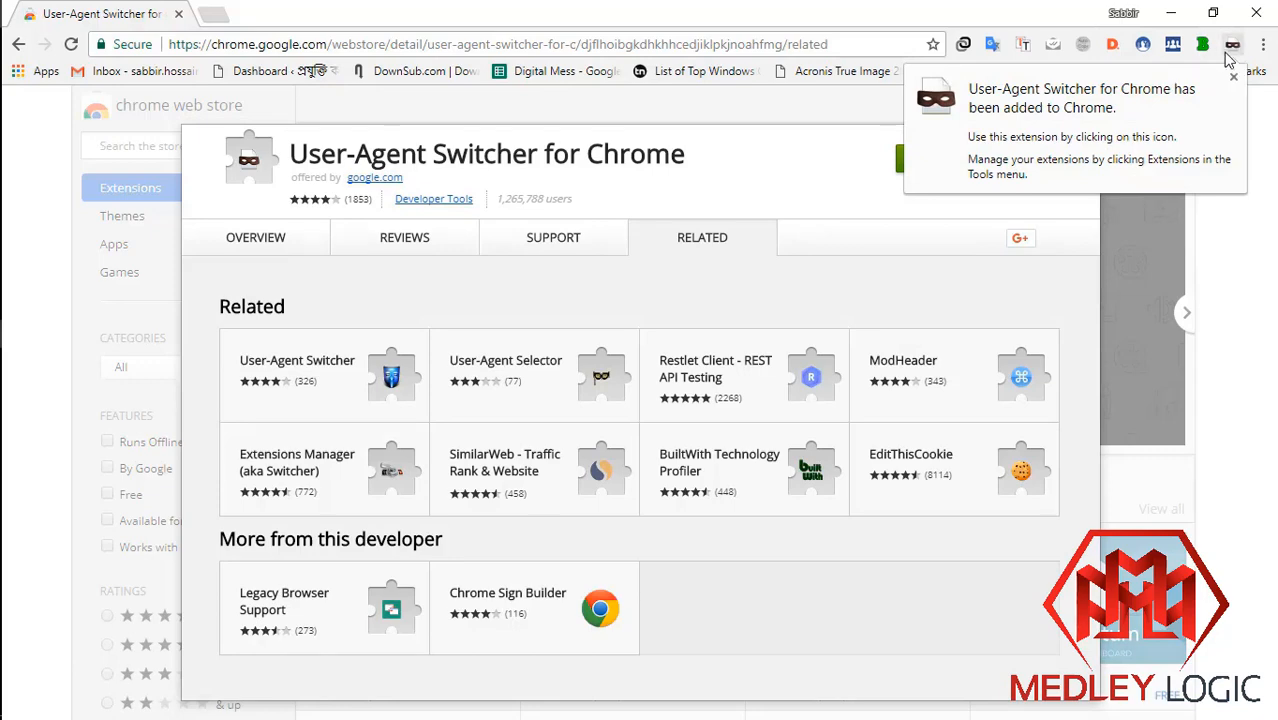
pyautogui.moveTo(1234, 78)
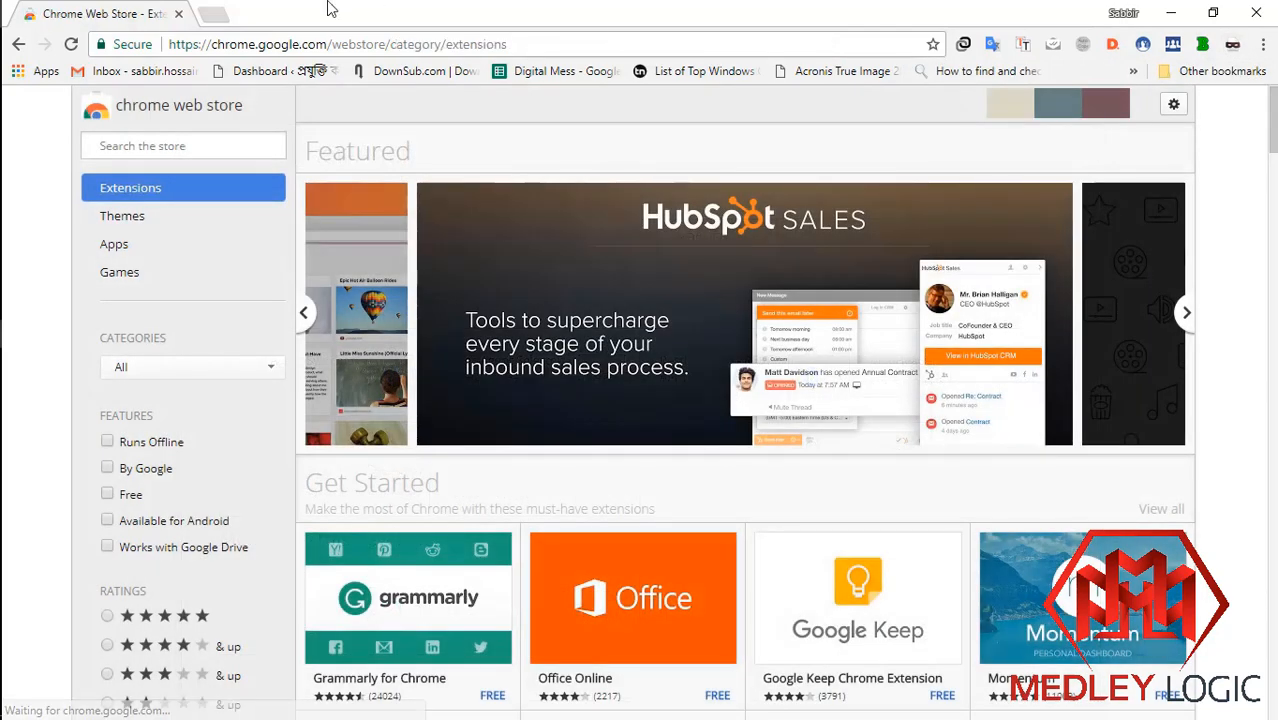
pyautogui.moveTo(208, 11)
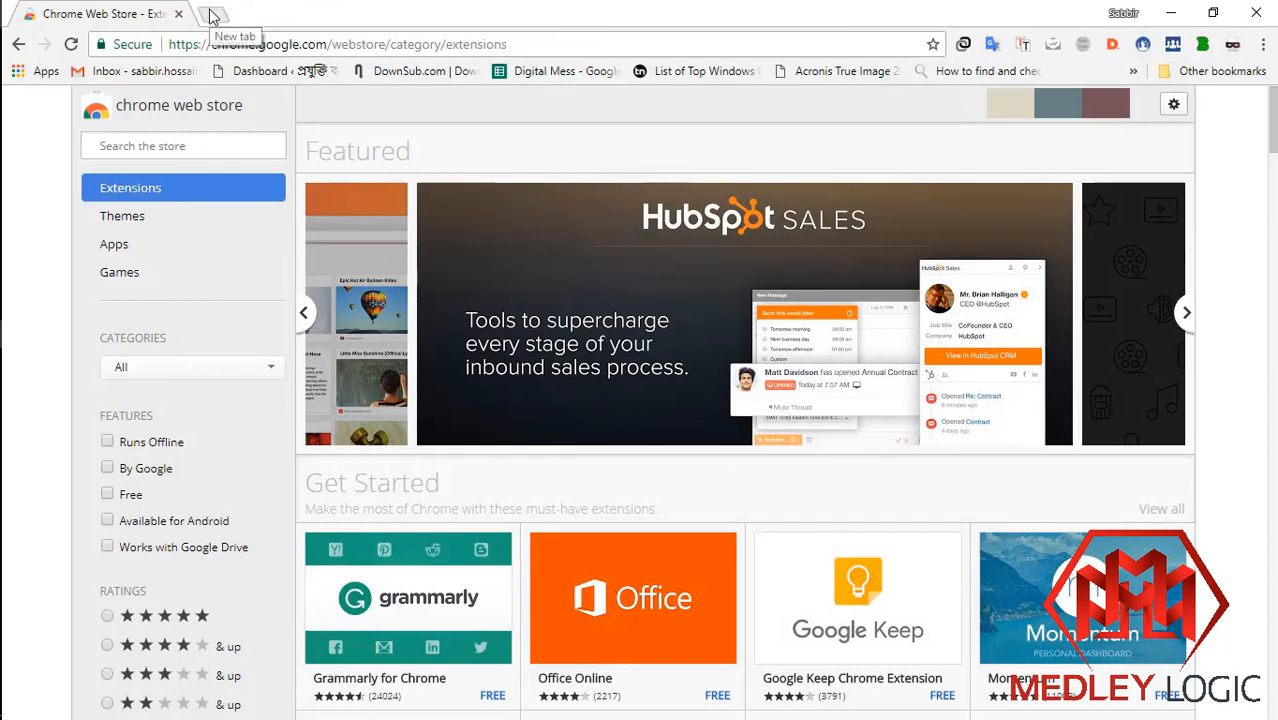
# Step: Start a new tab and select the Microsoft Windows 10 download address in link.txt
pyautogui.click(207, 16)
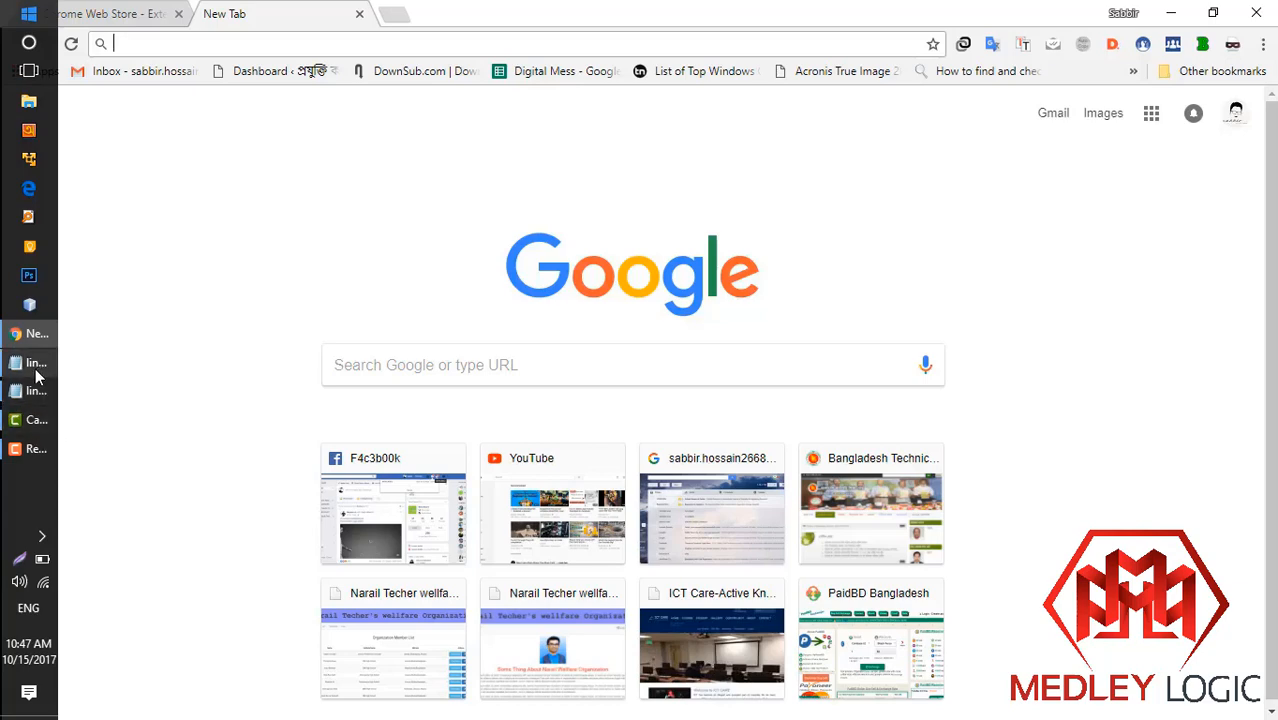
pyautogui.click(33, 362)
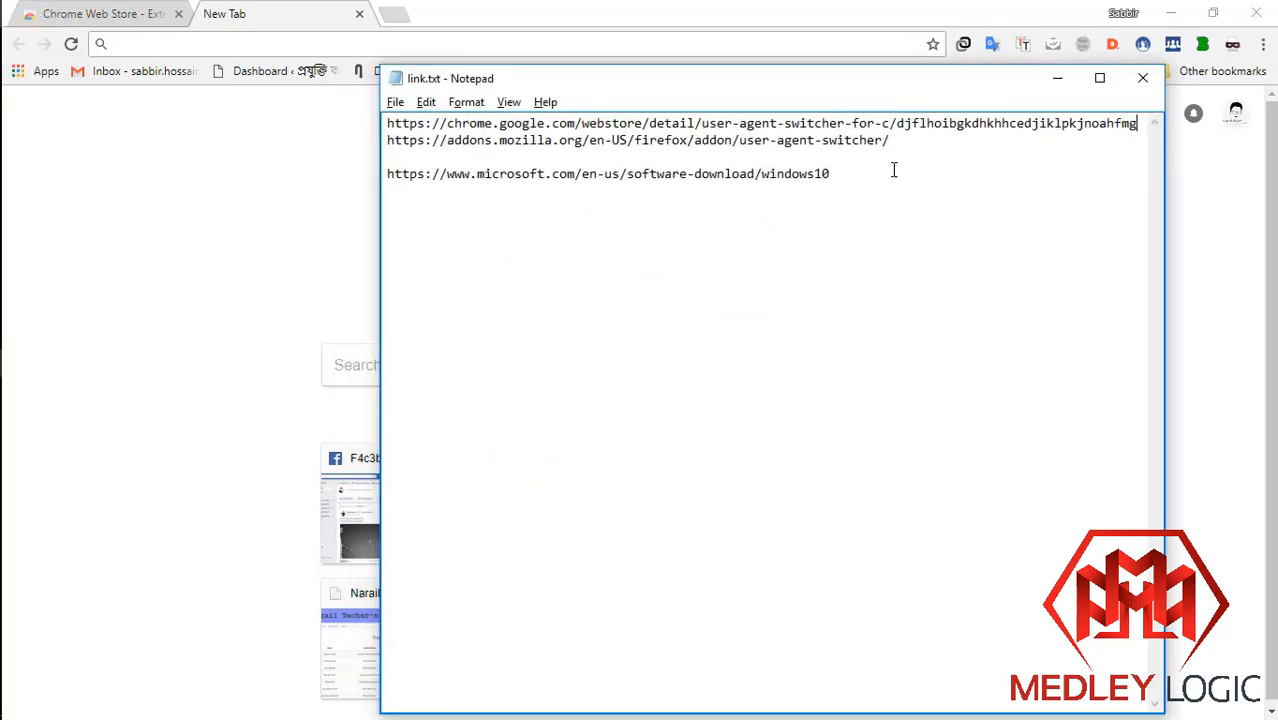
pyautogui.tripleClick(607, 173)
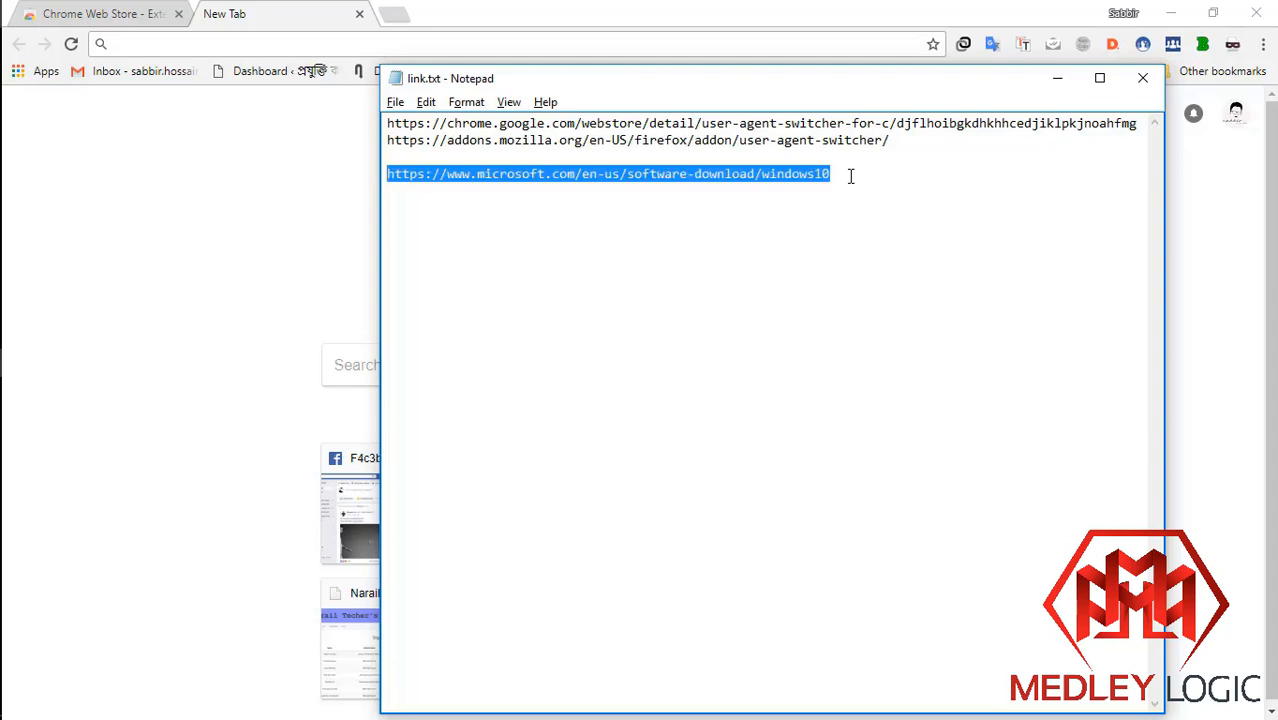
pyautogui.moveTo(520, 42)
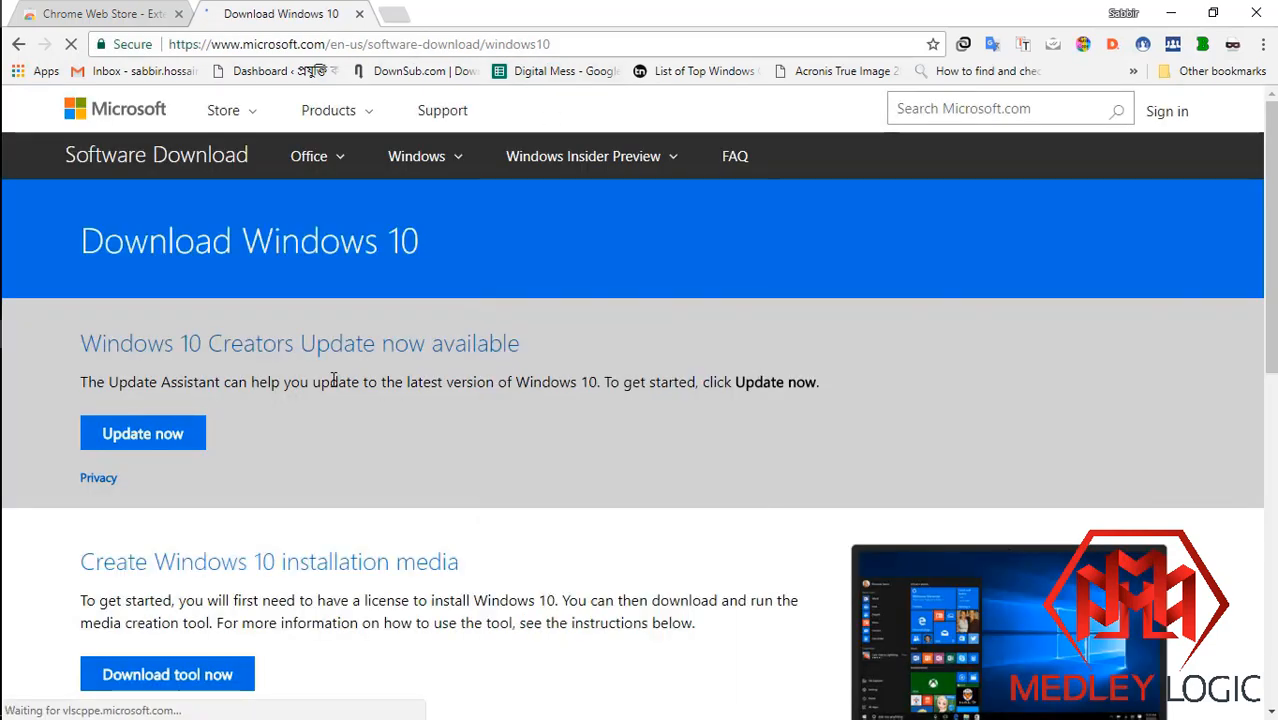
pyautogui.scroll(-3)
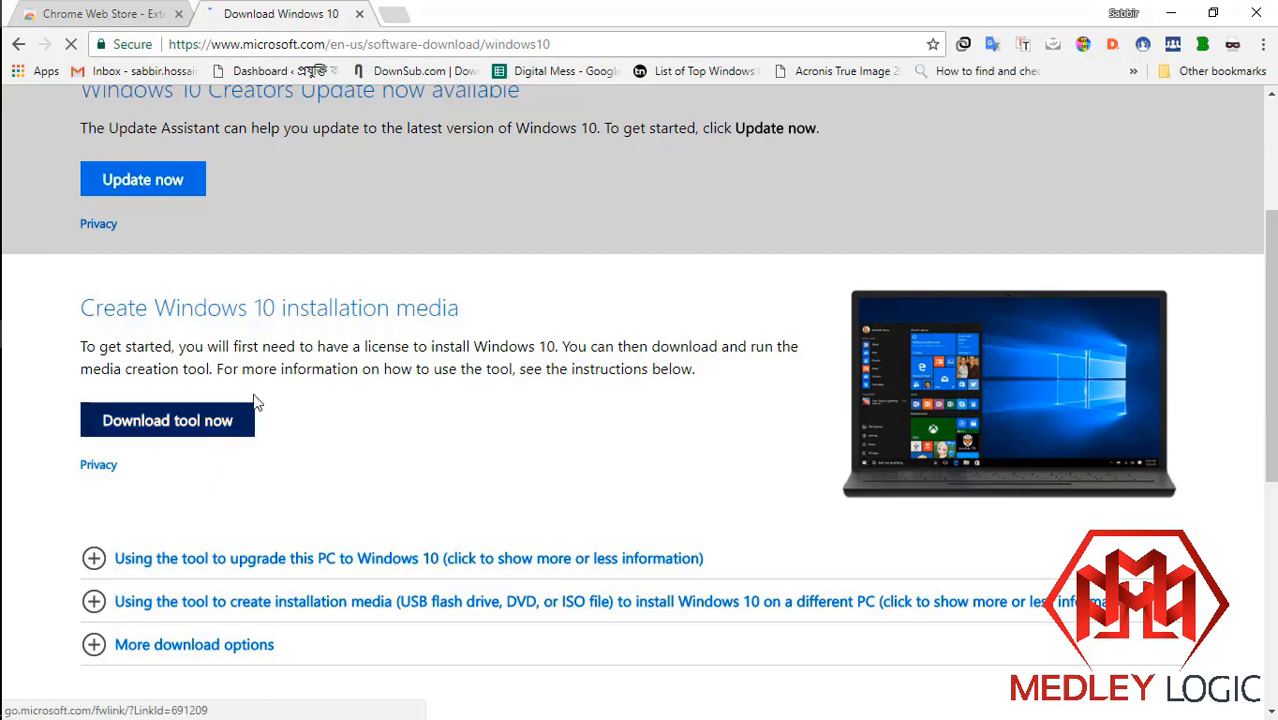
pyautogui.click(167, 420)
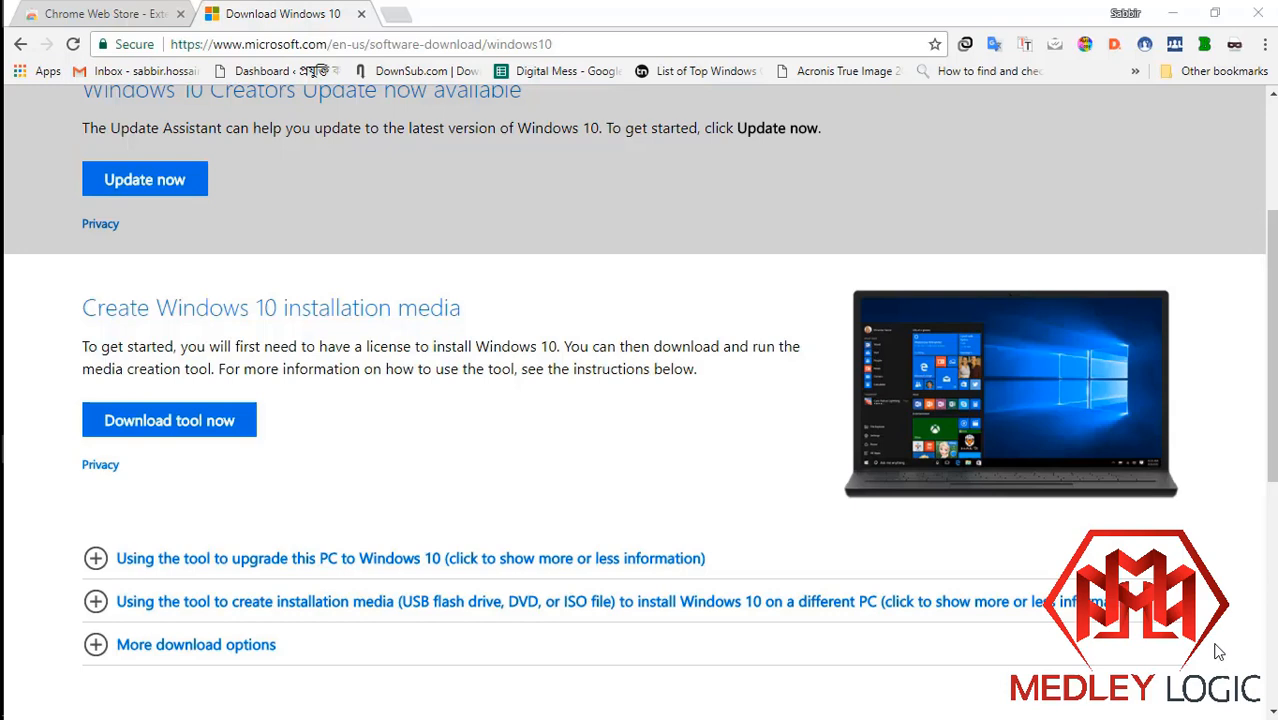
pyautogui.moveTo(507, 333)
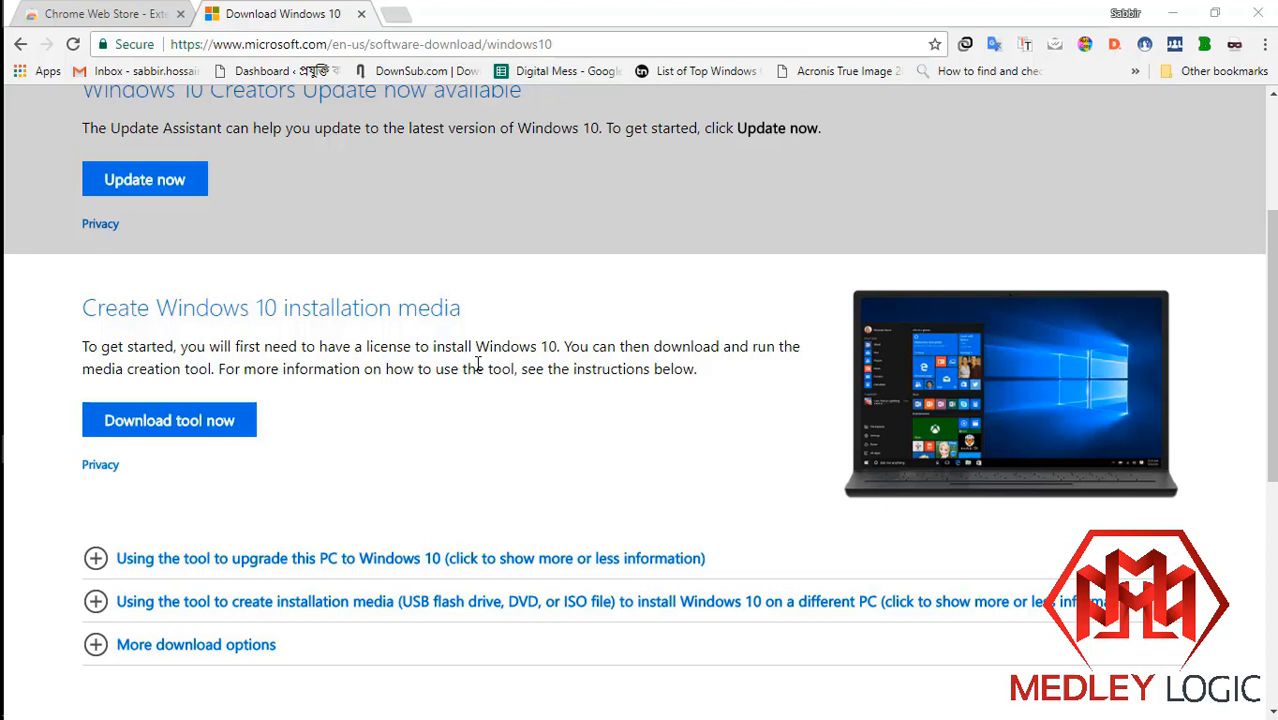
pyautogui.moveTo(1245, 50)
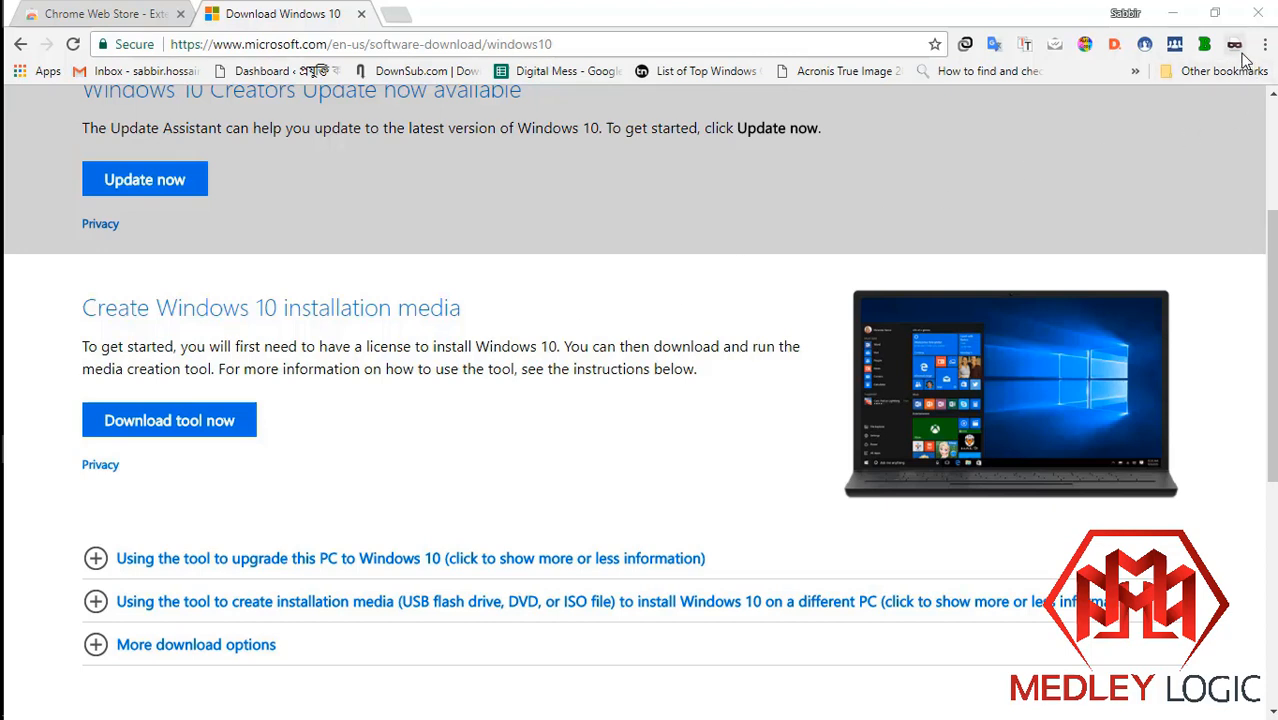
# Step: Switch the spoofed user agent to Android via the User-Agent Switcher toolbar menu
pyautogui.click(1231, 44)
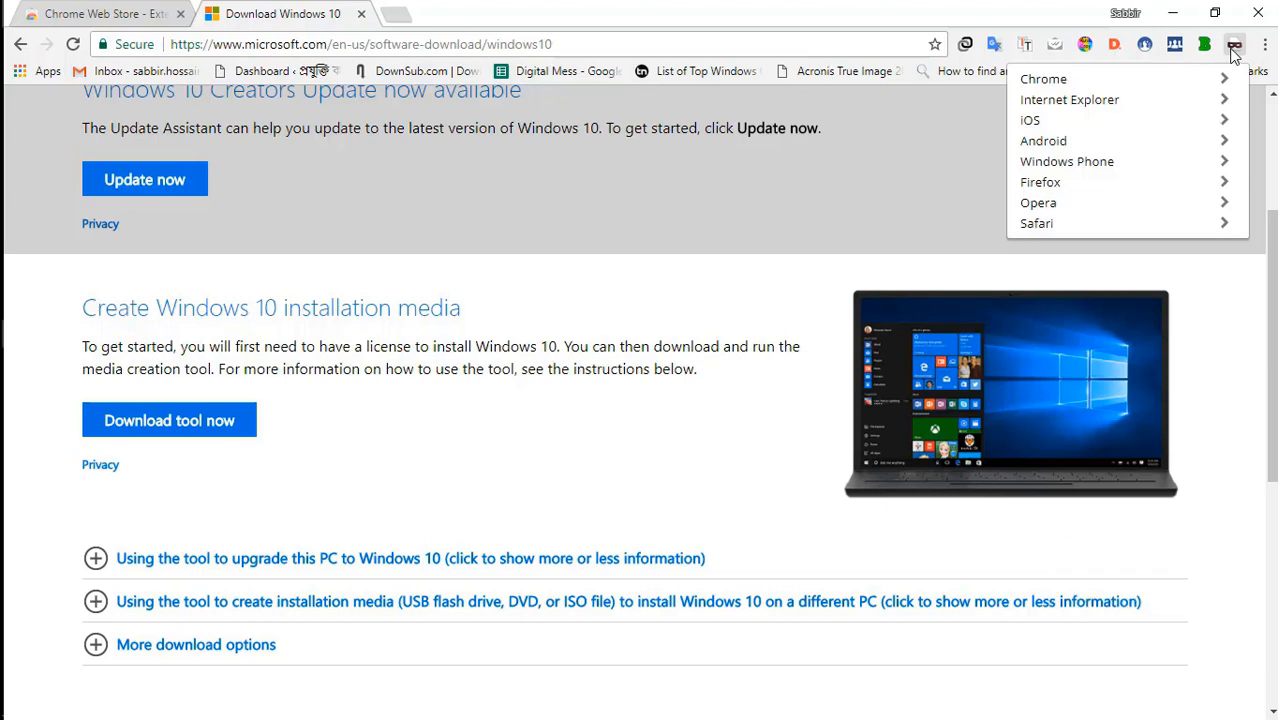
pyautogui.moveTo(1157, 147)
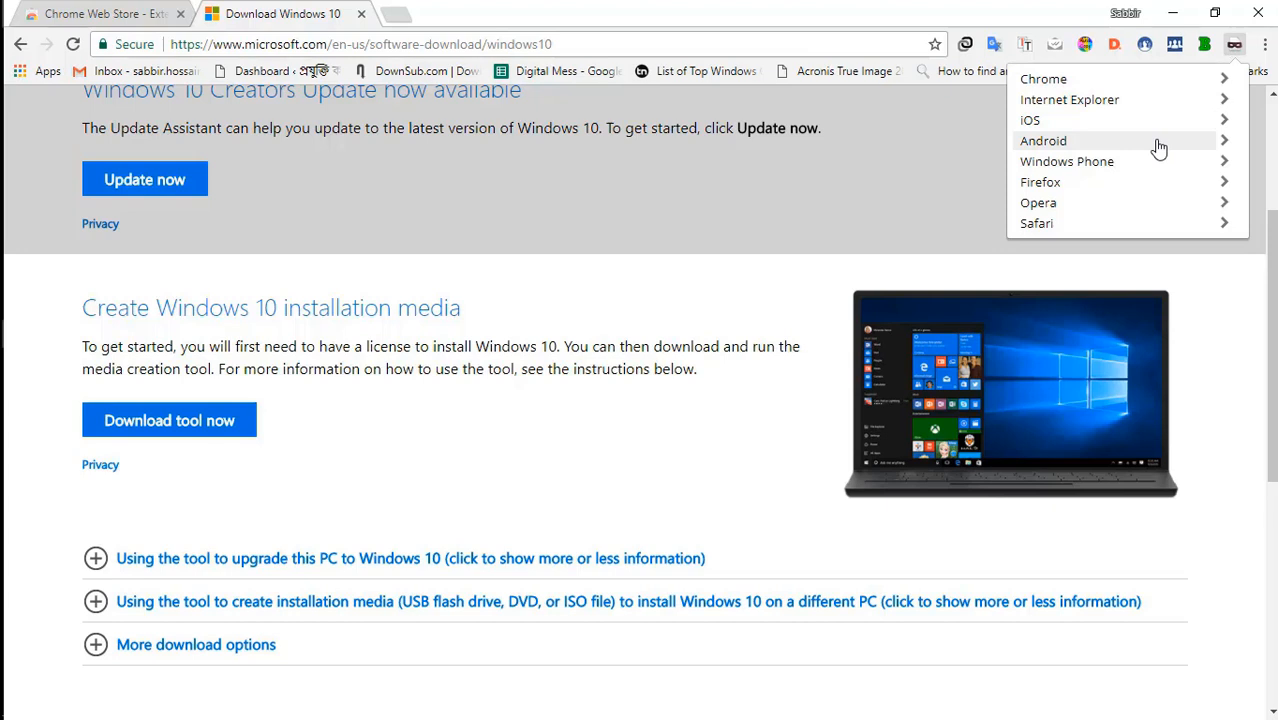
pyautogui.click(1043, 140)
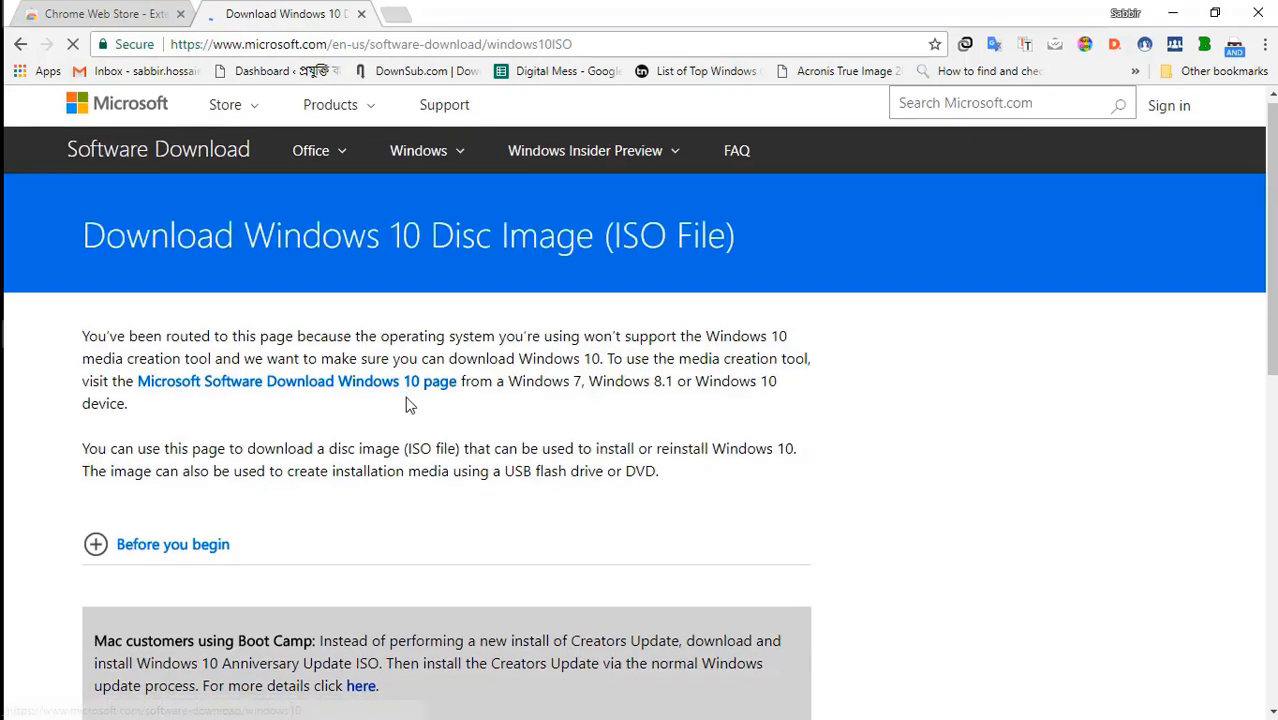
# Step: Choose Windows 10 N under Creators Update from the Select edition list
pyautogui.scroll(-3)
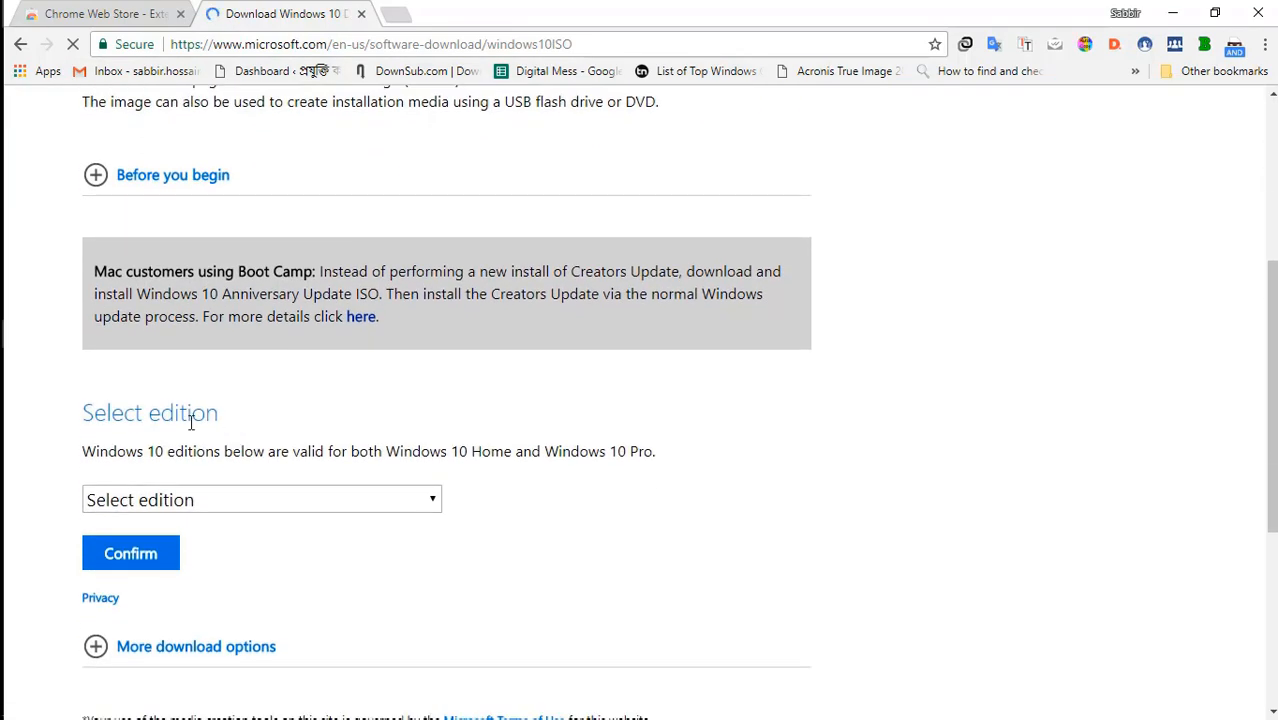
pyautogui.moveTo(281, 469)
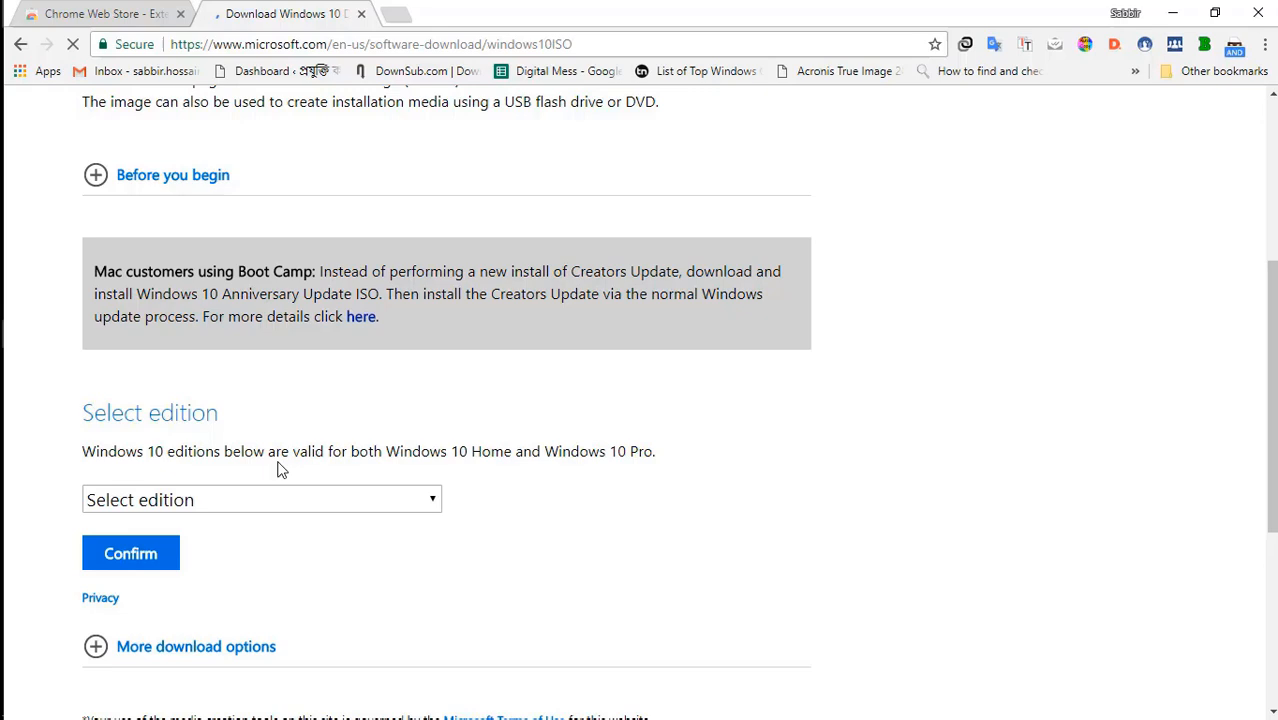
pyautogui.scroll(-3)
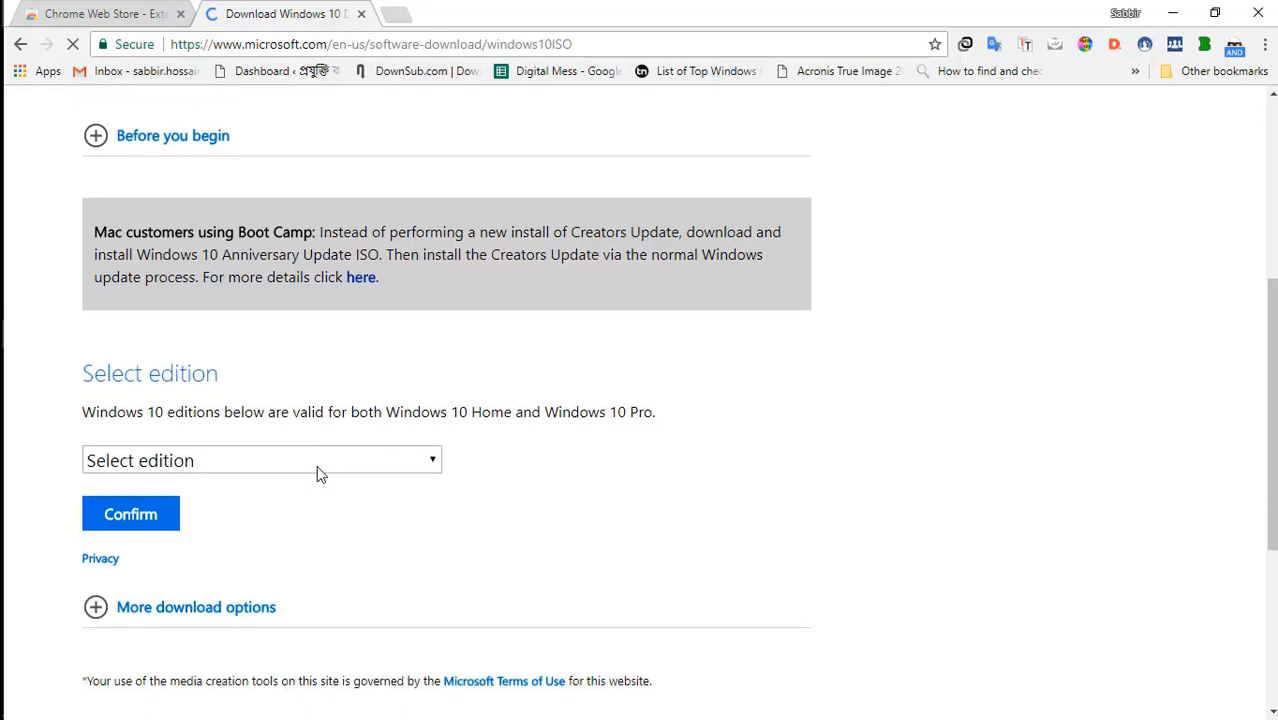
pyautogui.scroll(-3)
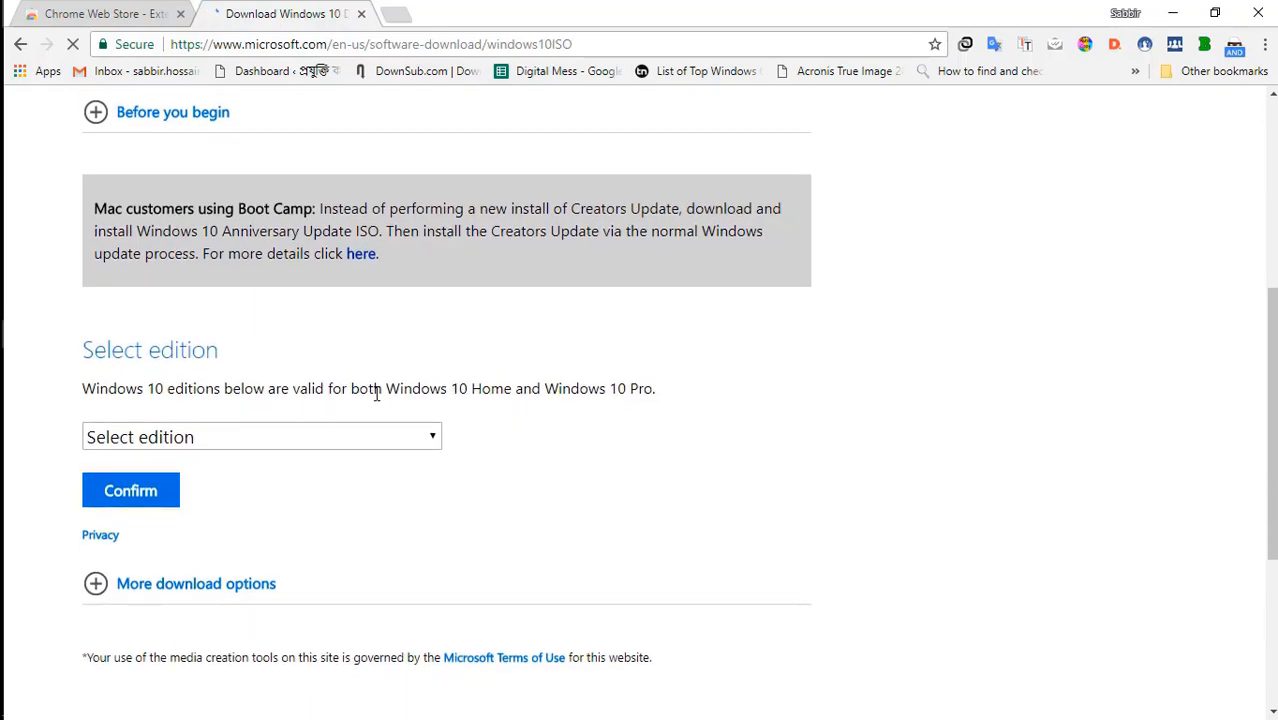
pyautogui.click(260, 437)
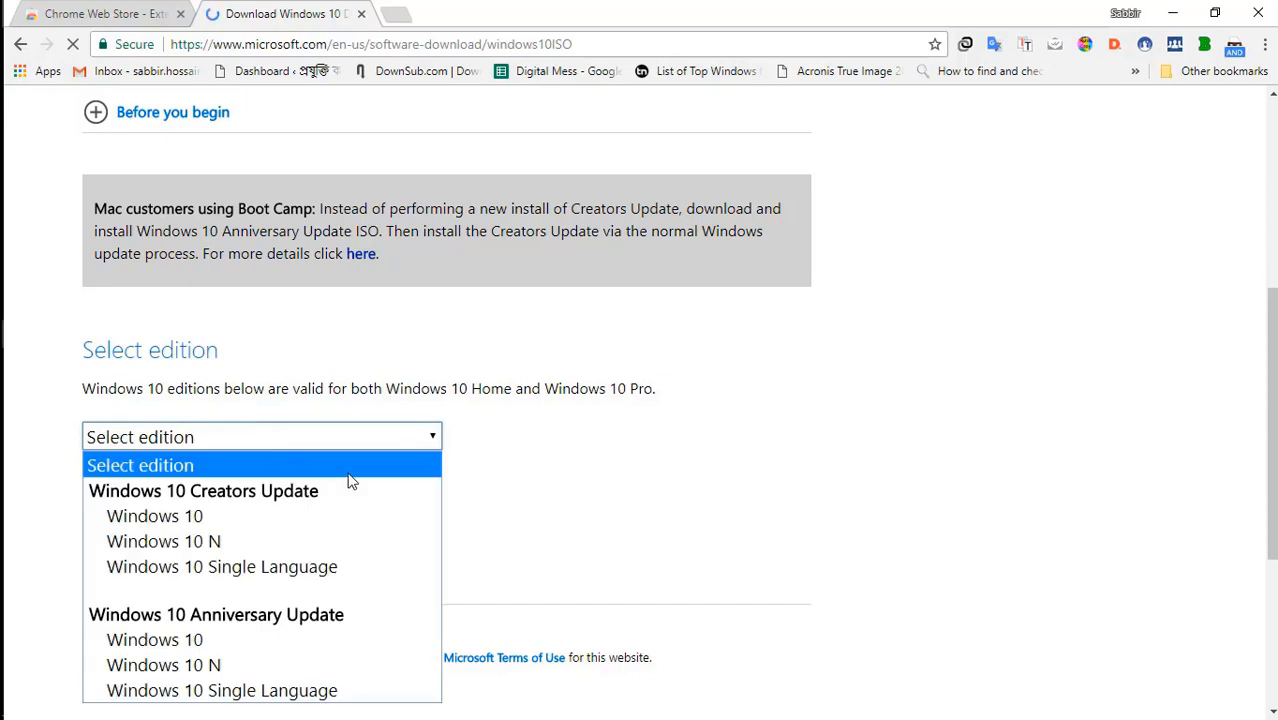
pyautogui.scroll(-3)
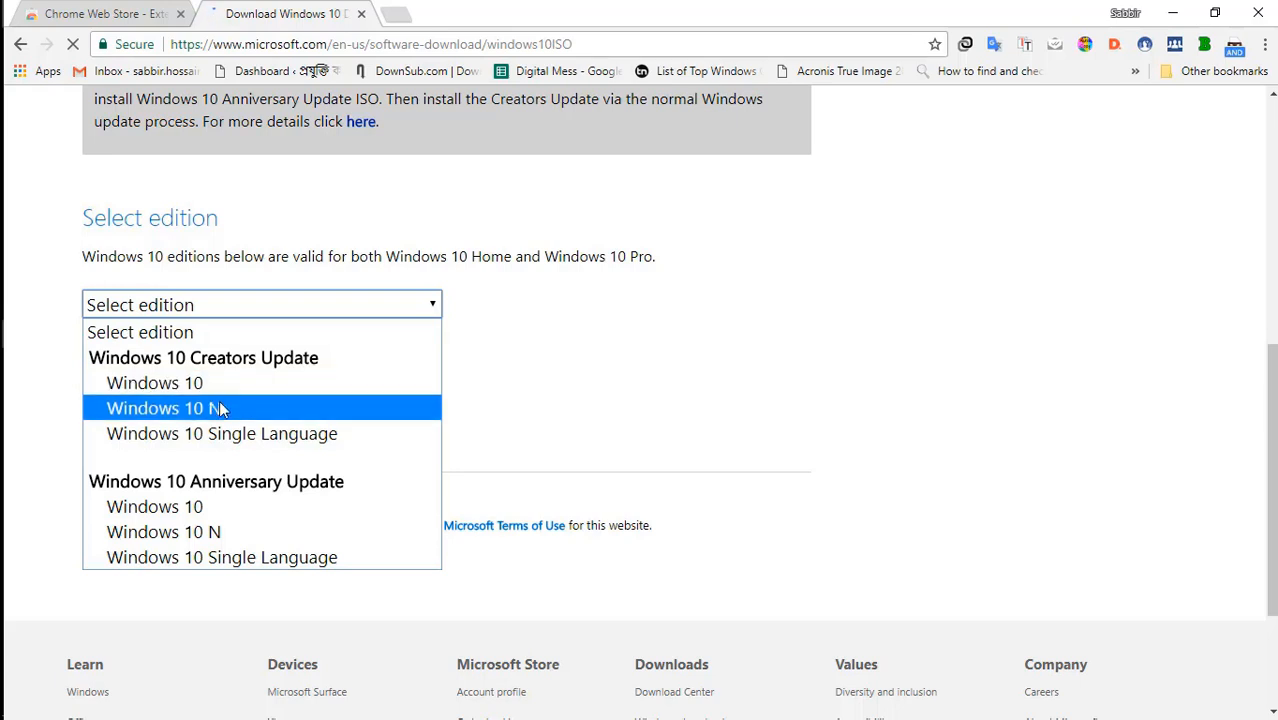
pyautogui.moveTo(228, 440)
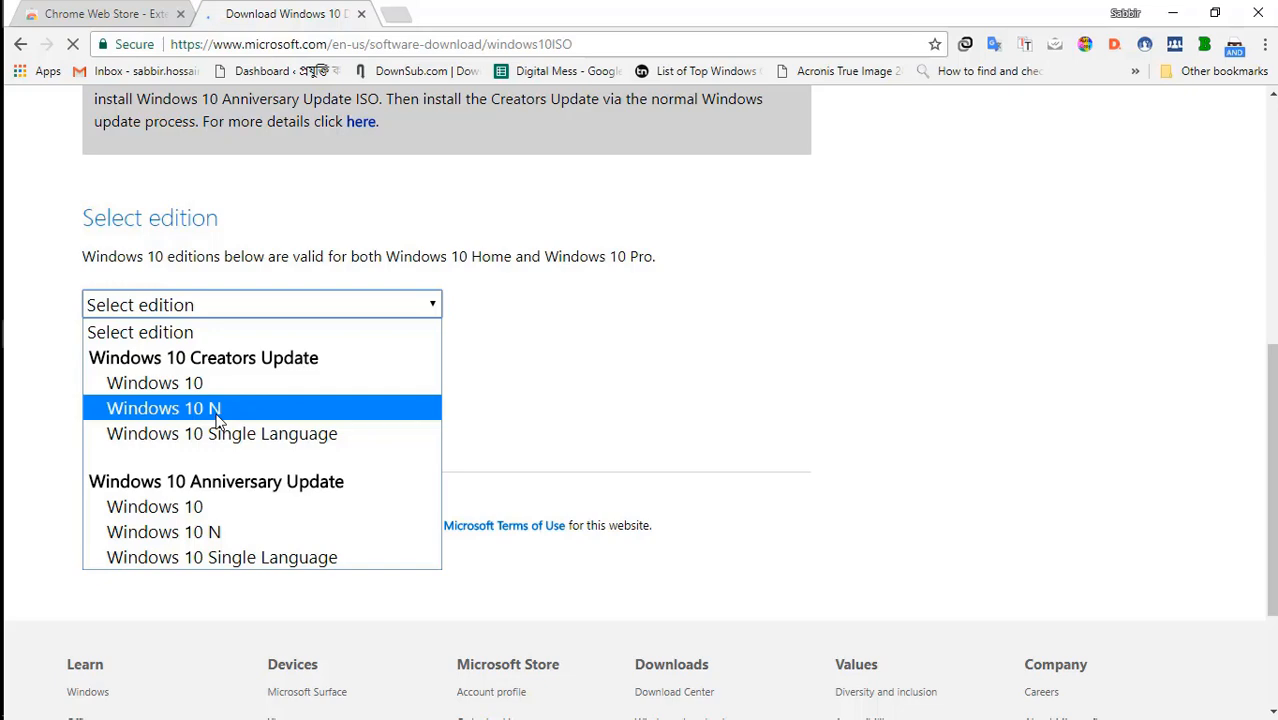
pyautogui.click(155, 408)
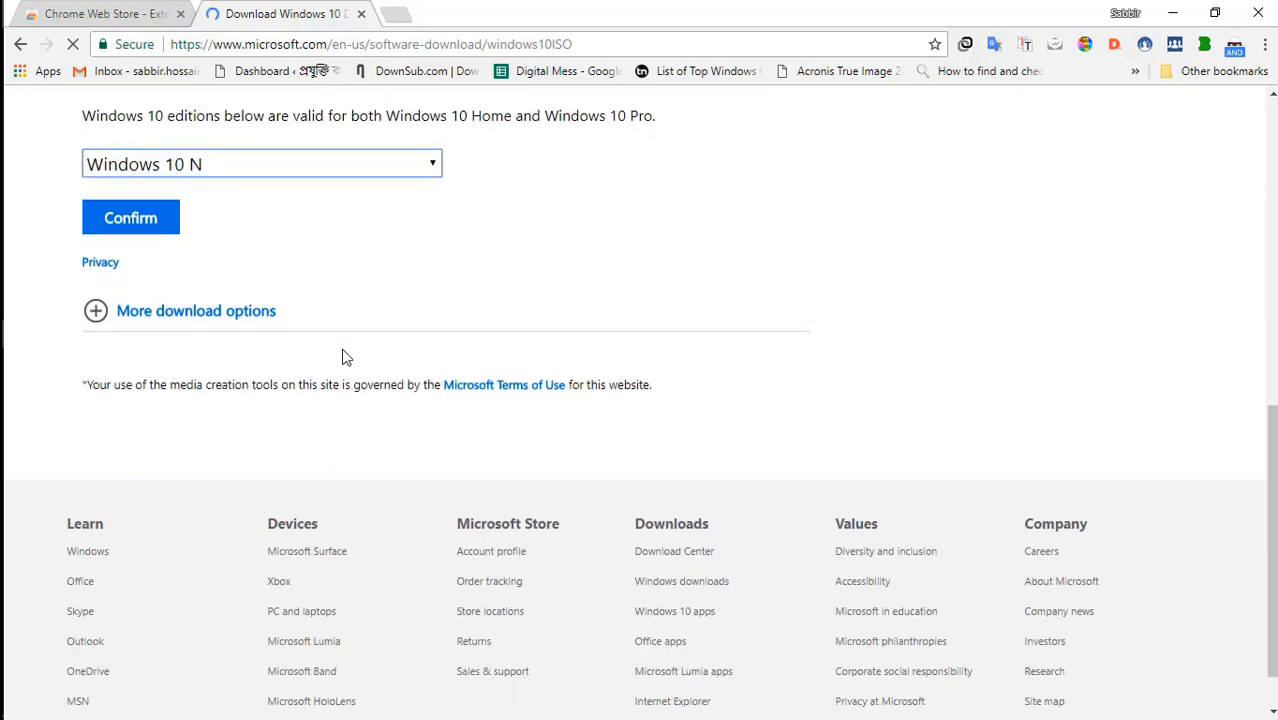
pyautogui.scroll(-3)
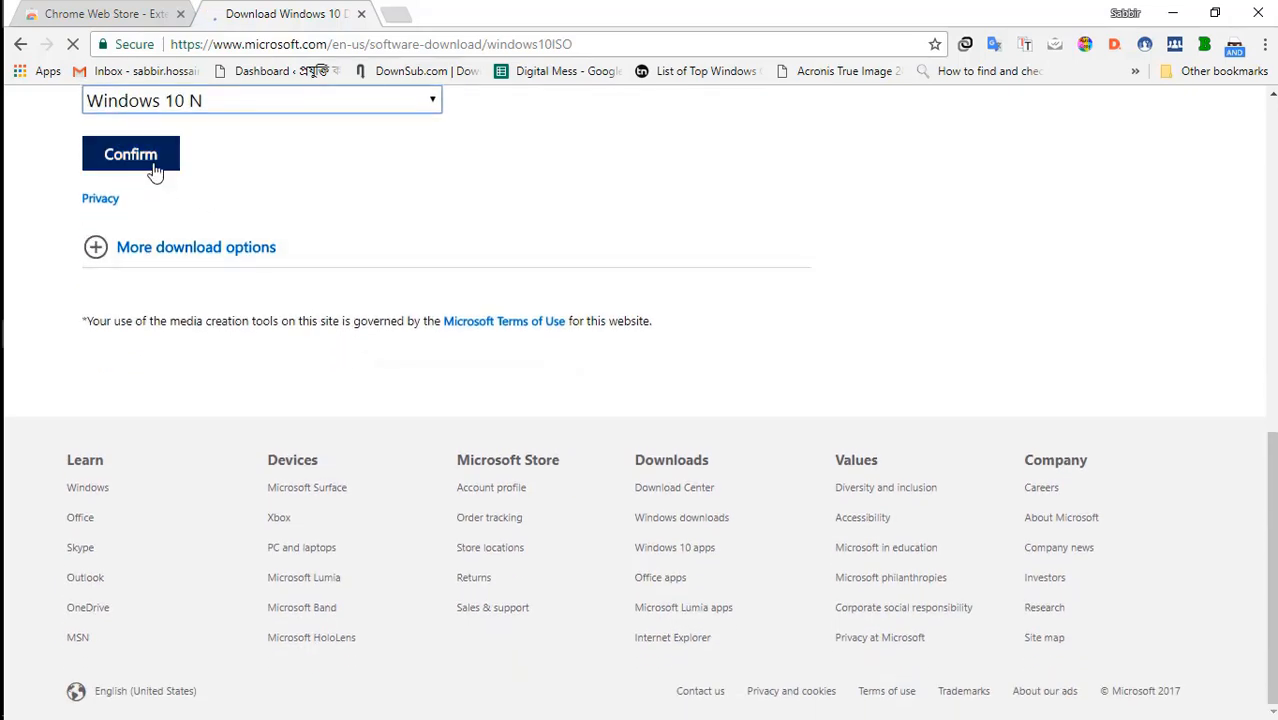
# Step: Confirm the edition, choose English as product language, and confirm to start validation
pyautogui.click(130, 154)
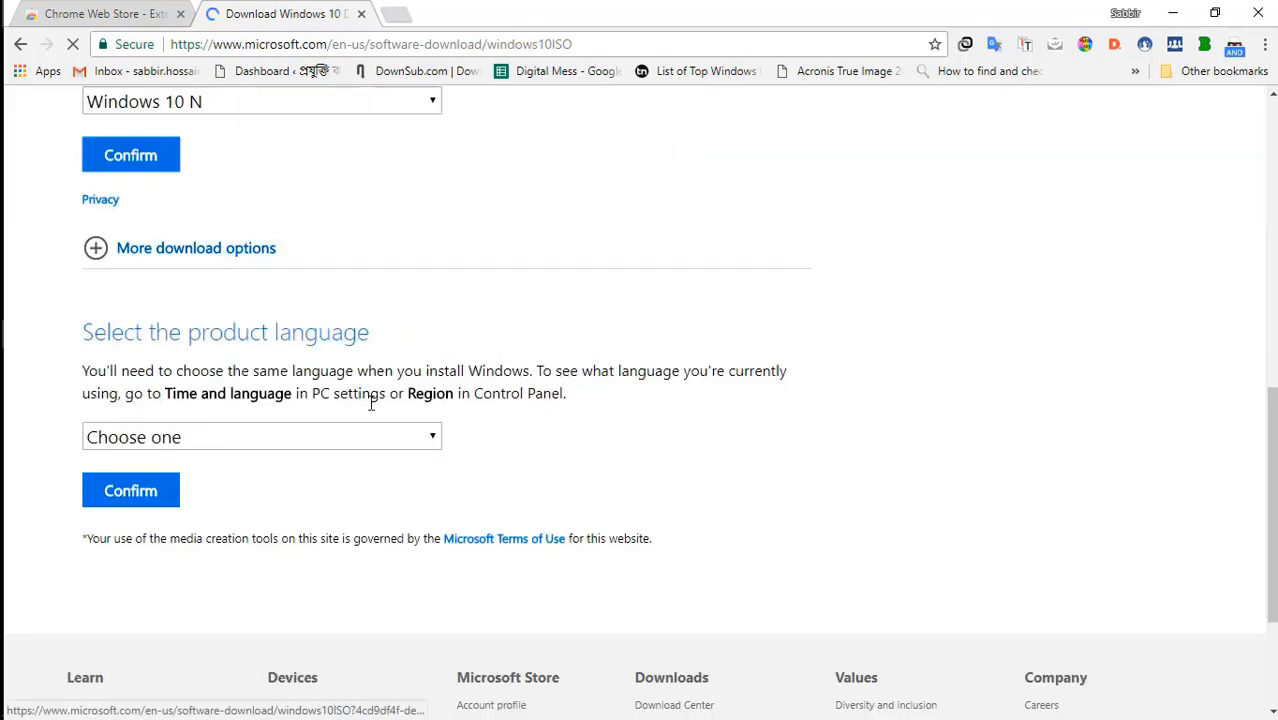
pyautogui.click(262, 436)
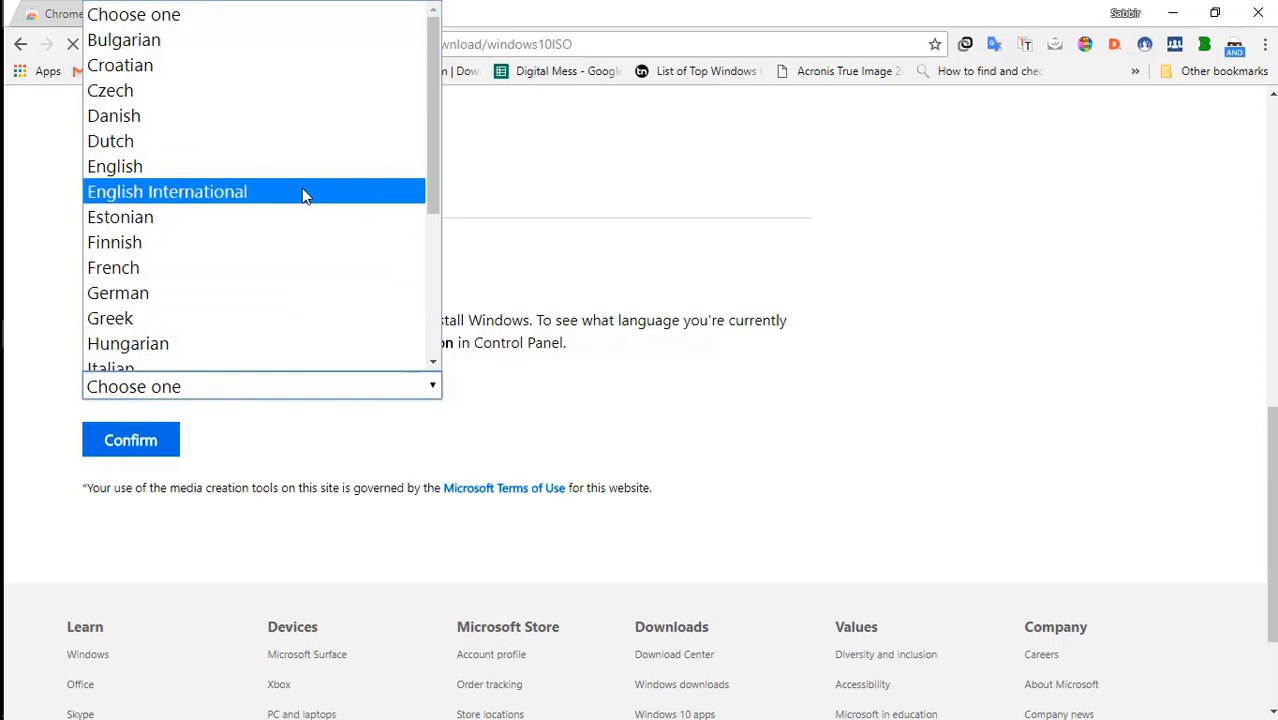
pyautogui.click(115, 166)
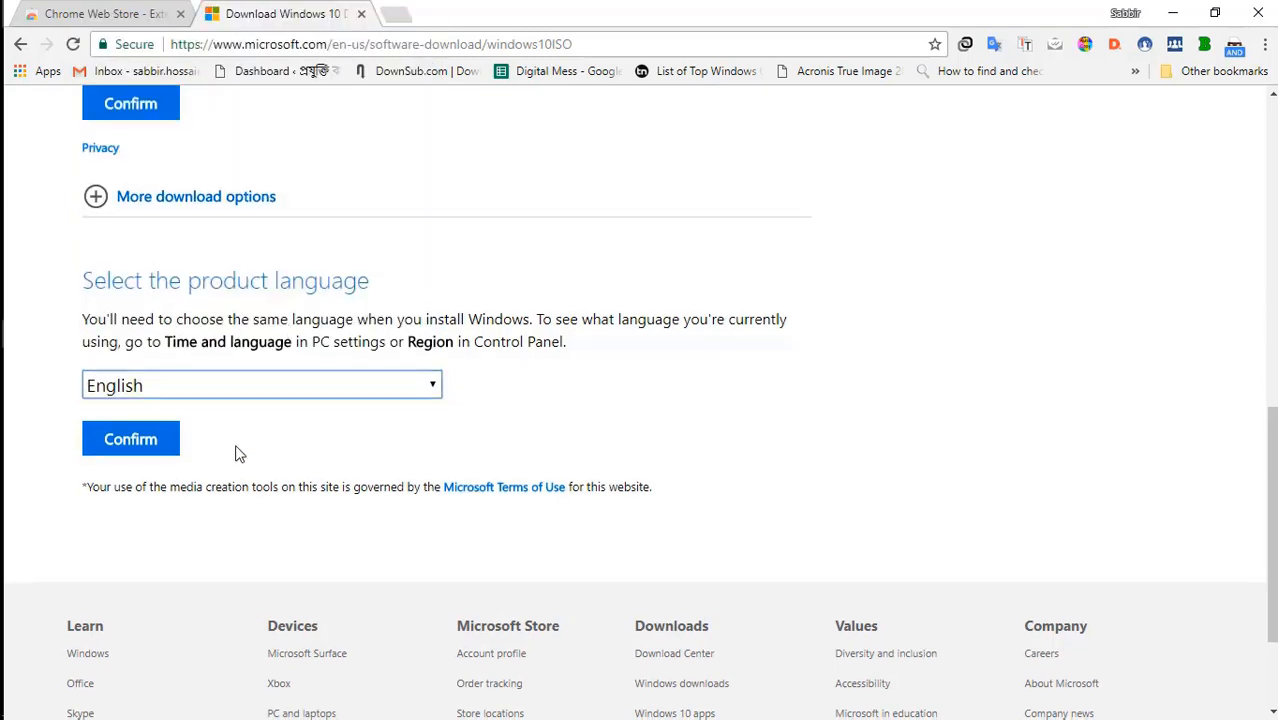
pyautogui.click(130, 438)
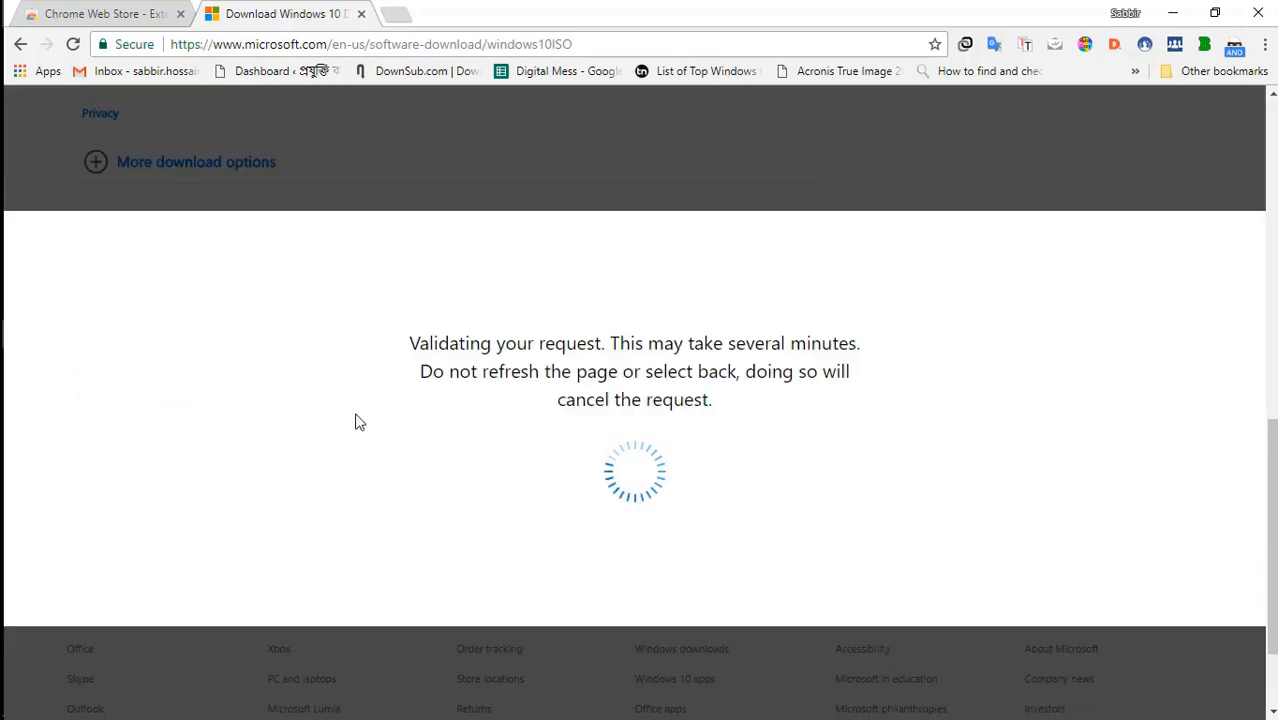
pyautogui.moveTo(1025, 479)
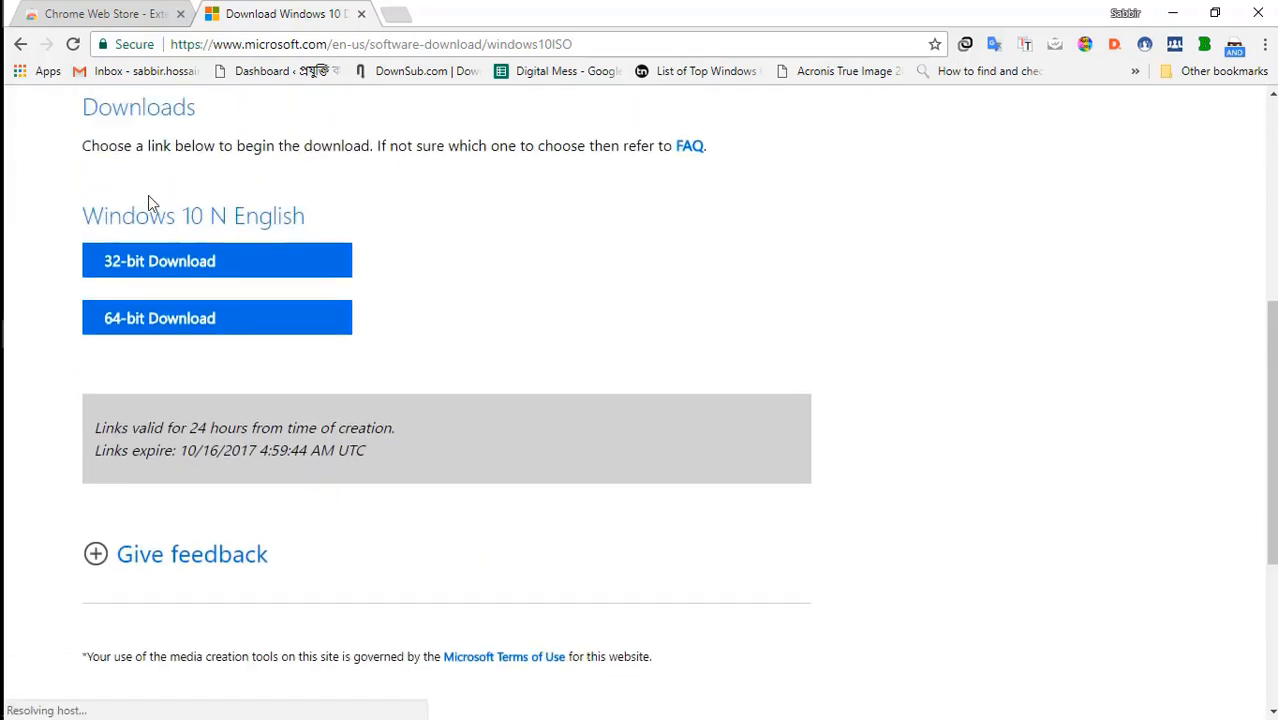
pyautogui.moveTo(316, 245)
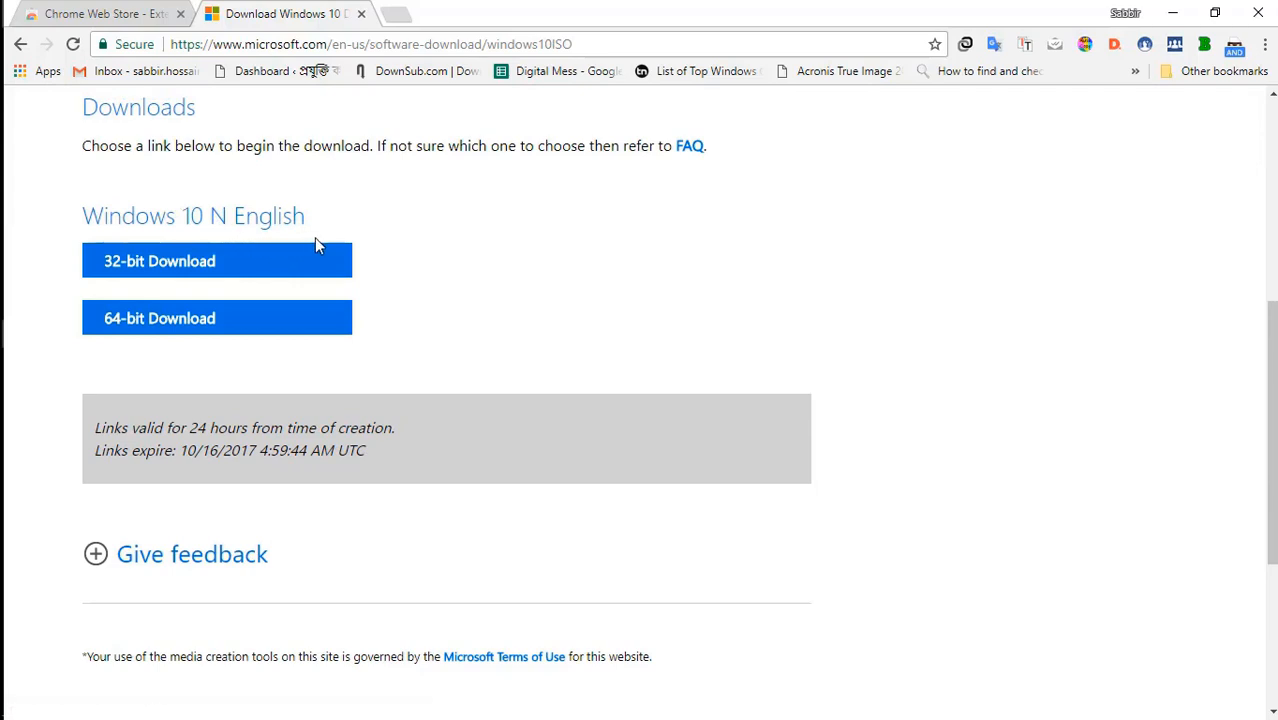
pyautogui.moveTo(443, 241)
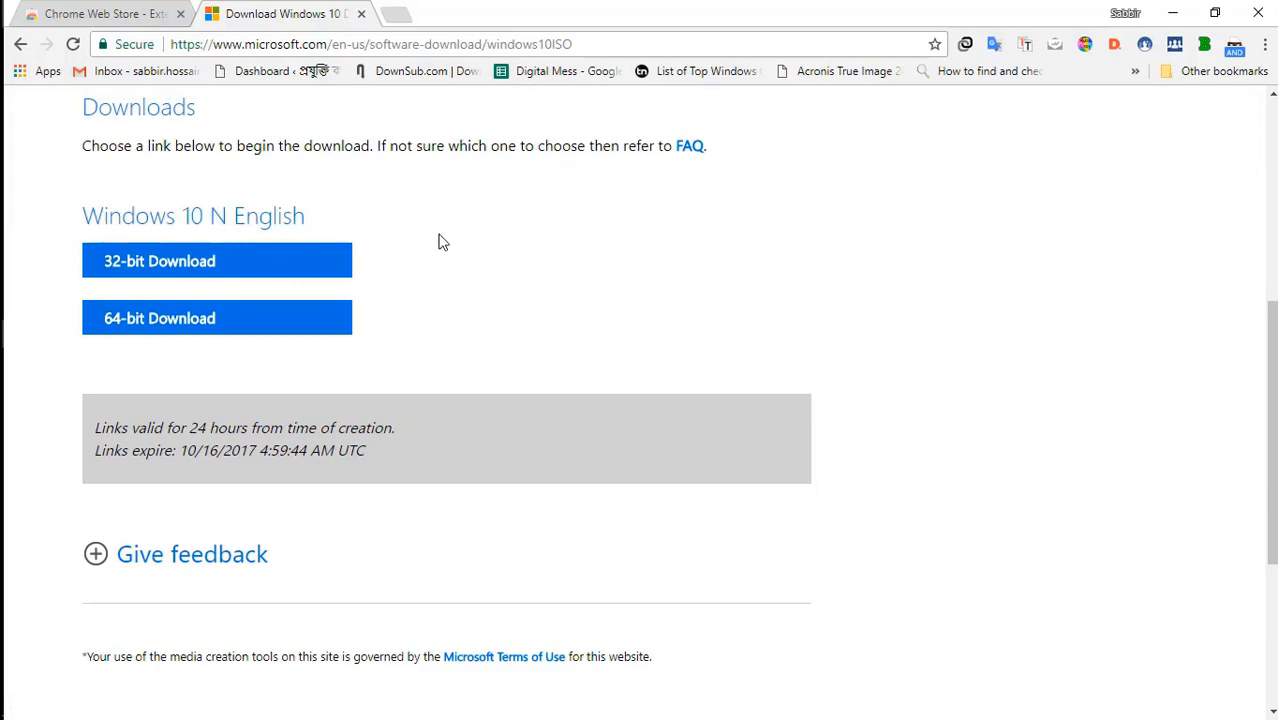
pyautogui.moveTo(161, 322)
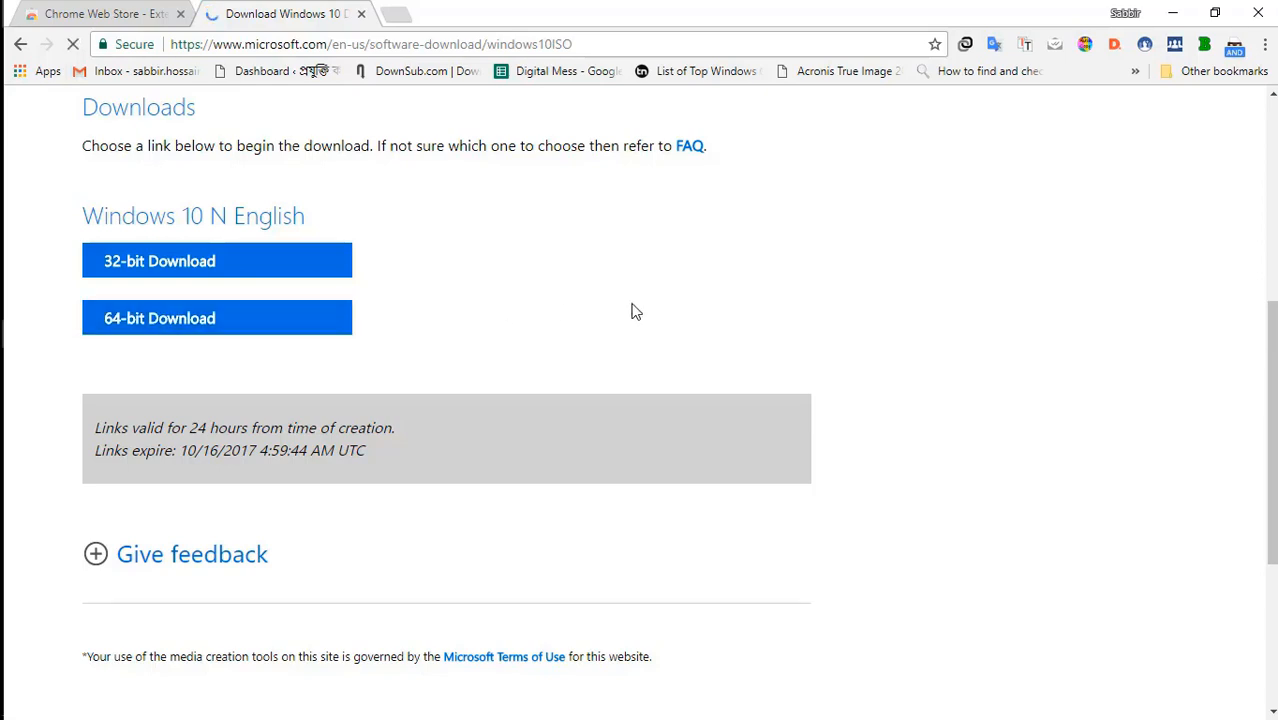
# Step: Start the 64-bit Windows 10 N English ISO download from the 24-hour links
pyautogui.click(216, 318)
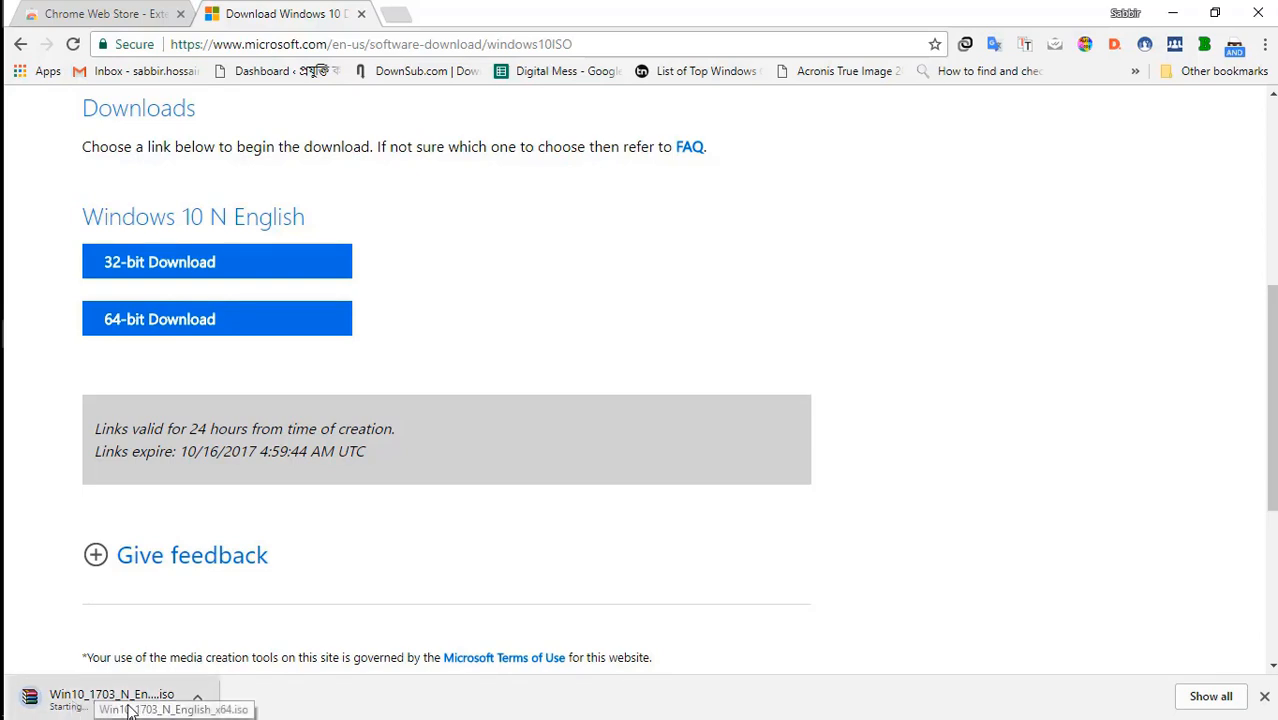
pyautogui.moveTo(93, 713)
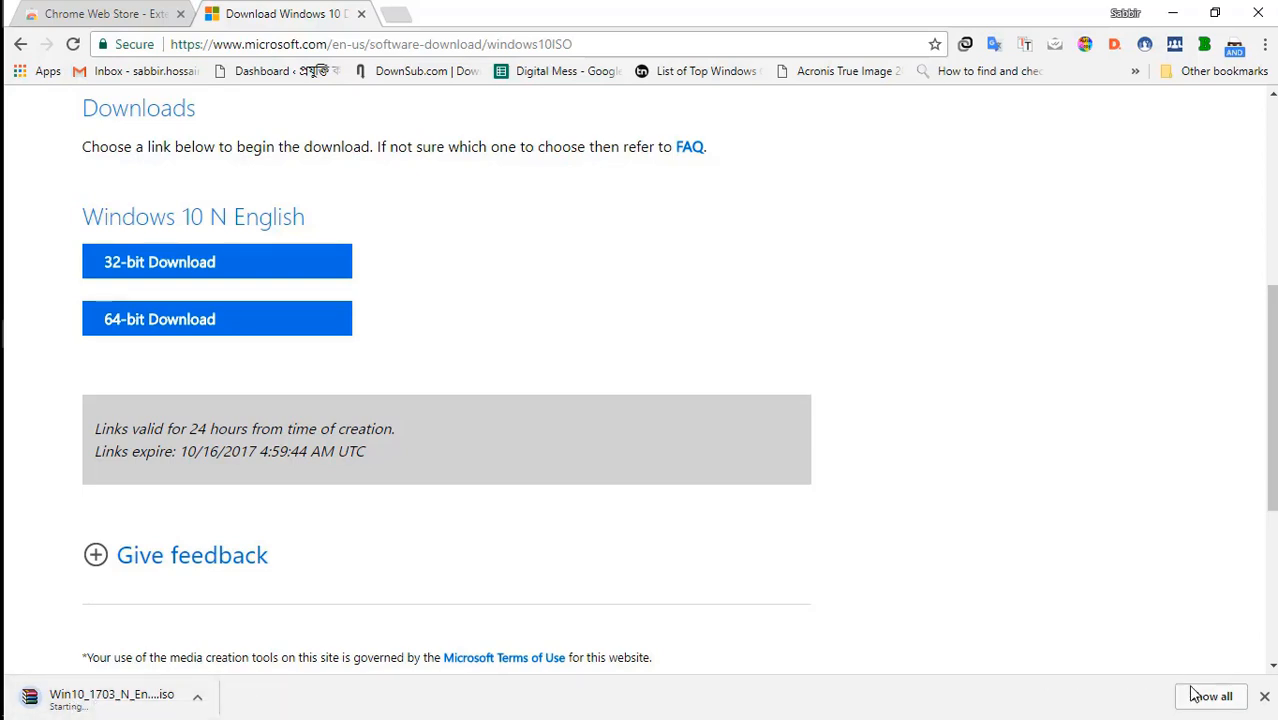
# Step: Show all downloads and pause Chrome's Win10_1703_N_English_x64.iso at 96.0 KB of 3.8 GB
pyautogui.click(1212, 696)
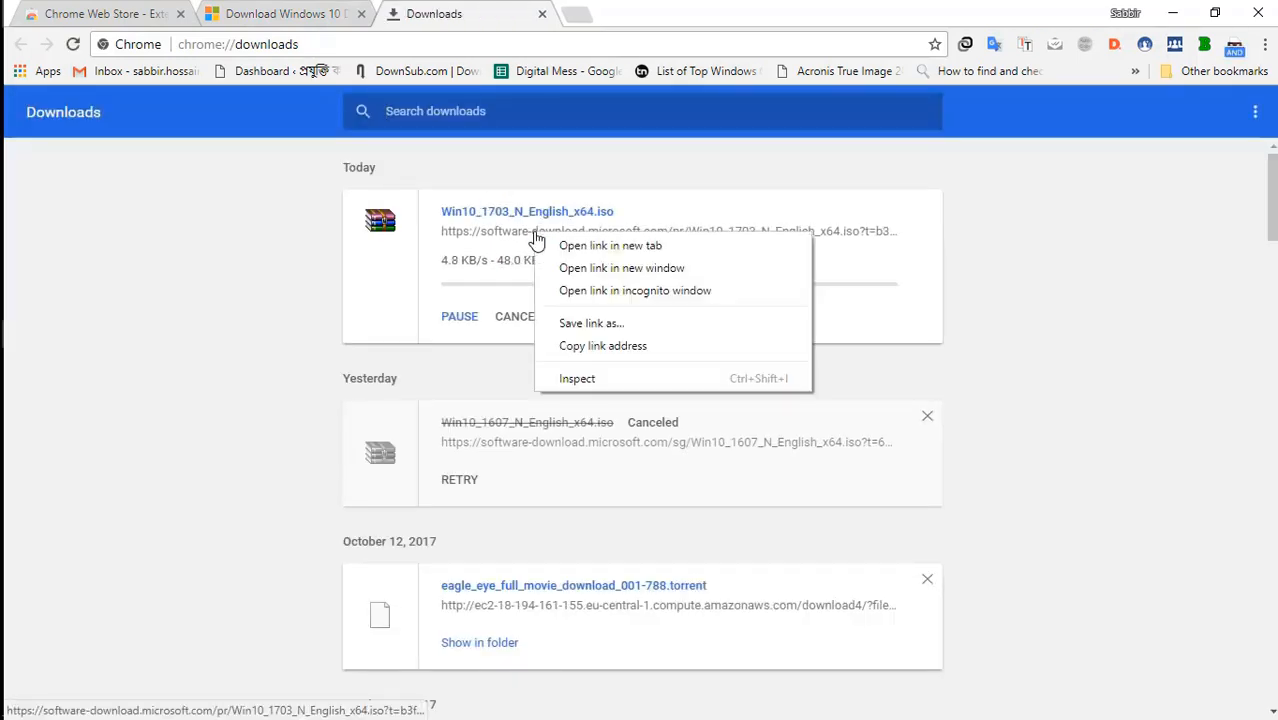
pyautogui.moveTo(595, 345)
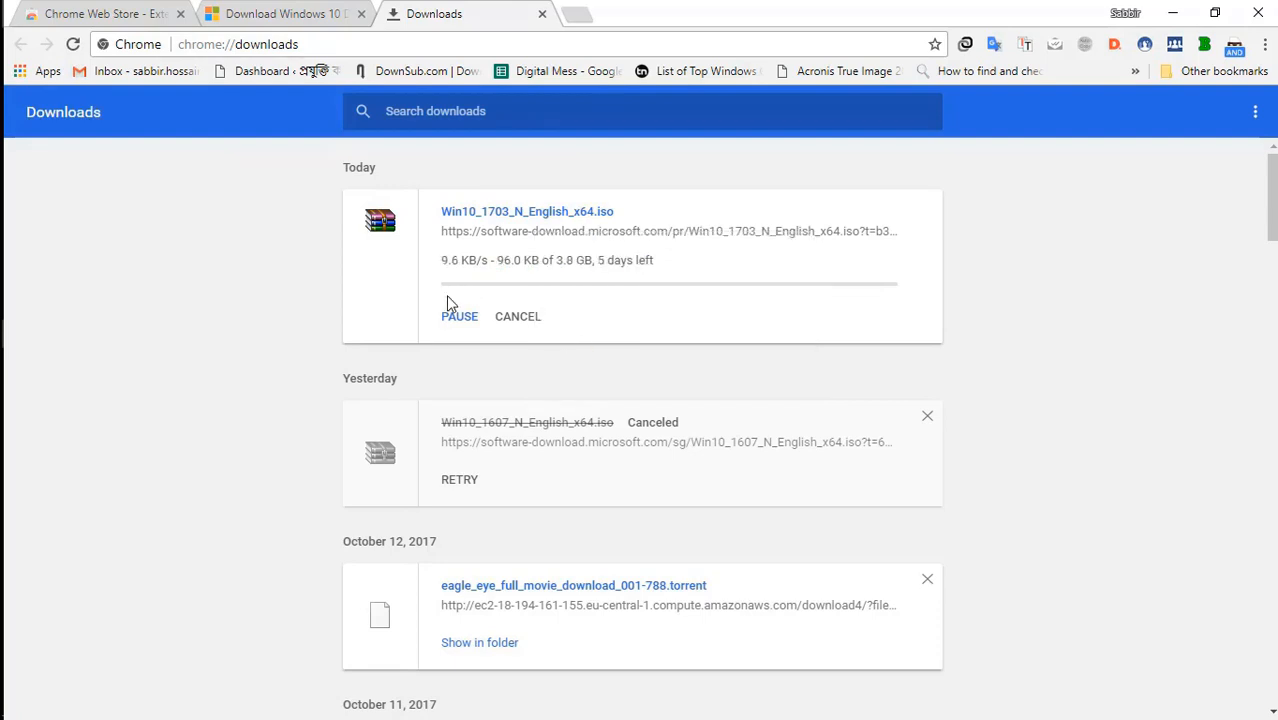
pyautogui.click(459, 316)
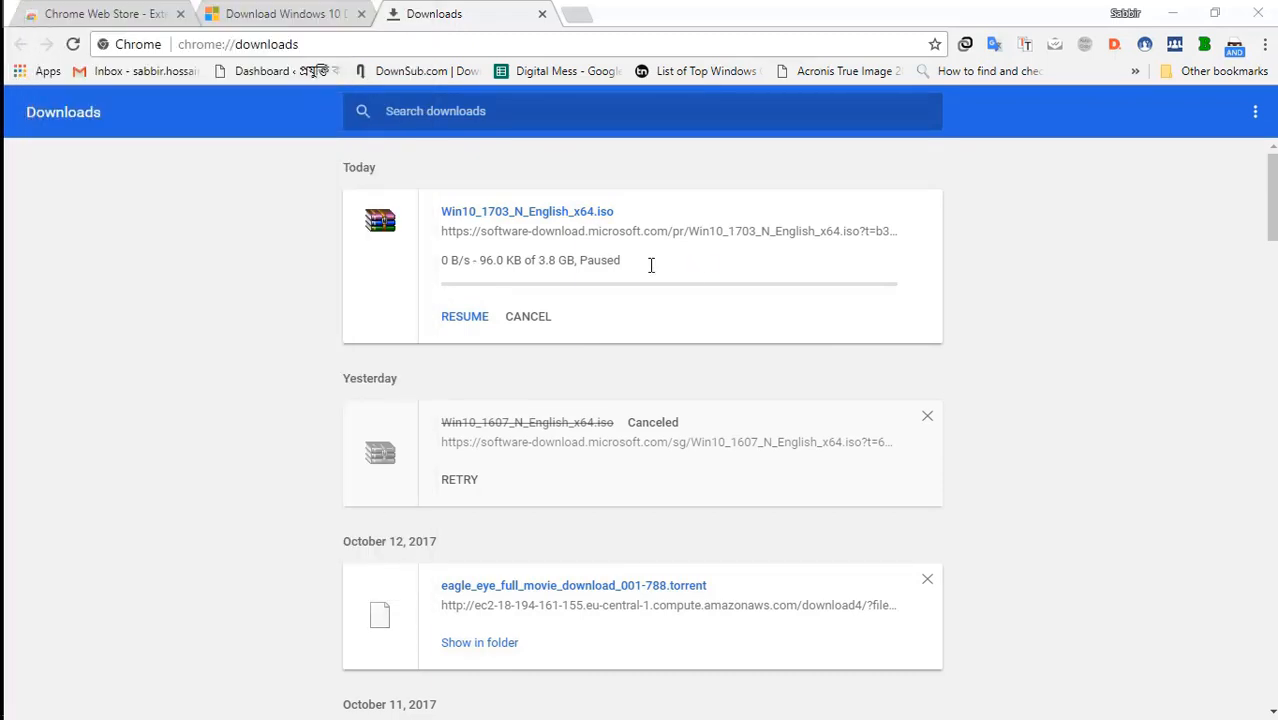
pyautogui.moveTo(627, 231)
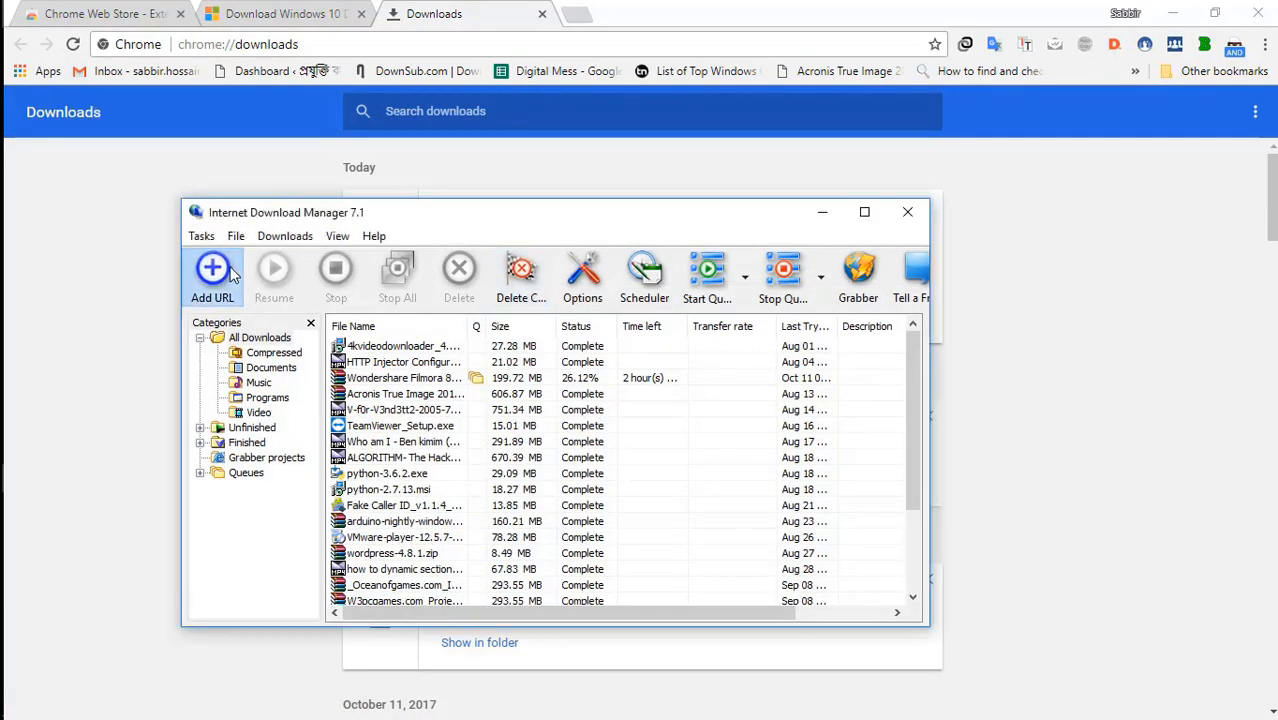
# Step: Add the copied ISO URL in IDM, start the 3.82 GB download, and hide the progress window
pyautogui.click(212, 269)
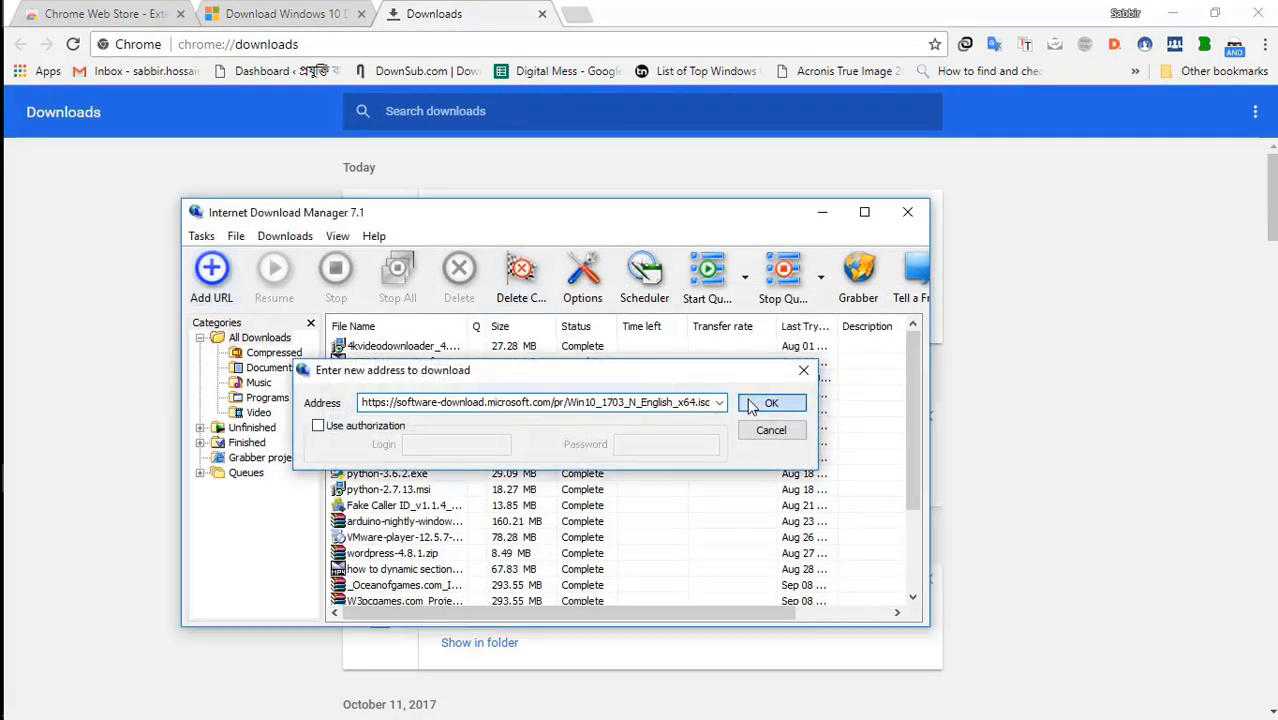
pyautogui.click(771, 402)
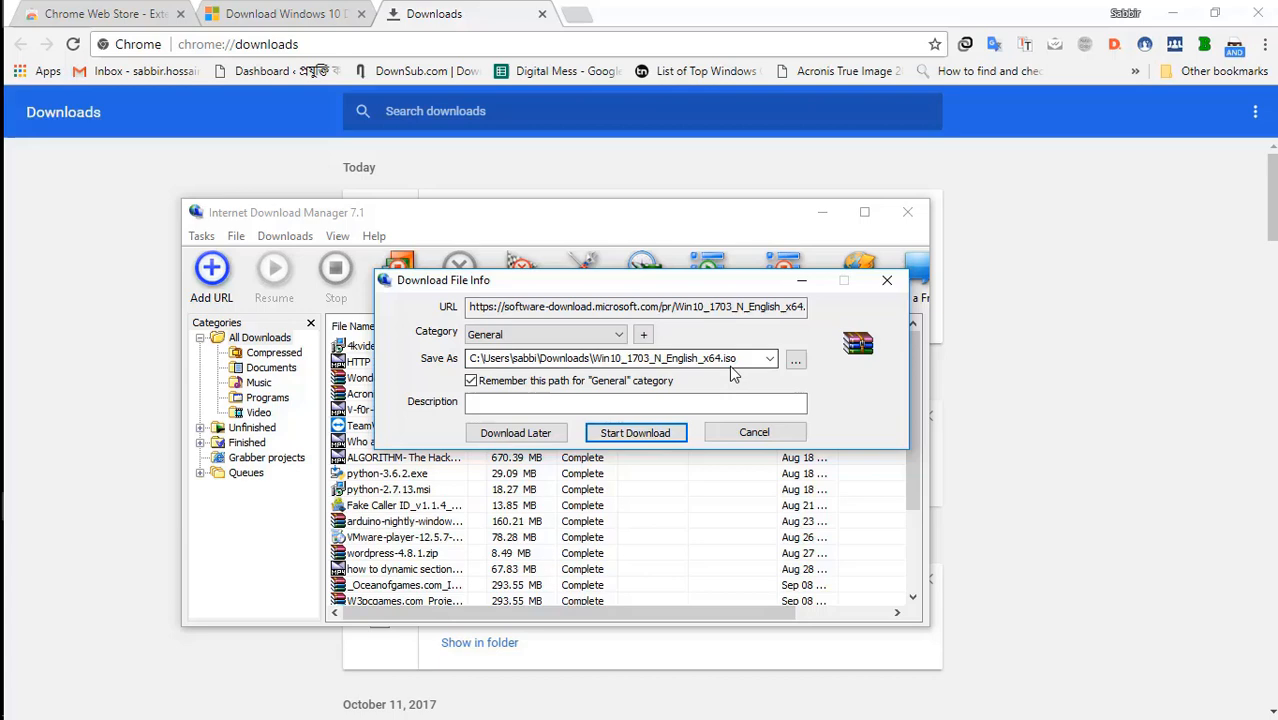
pyautogui.click(635, 432)
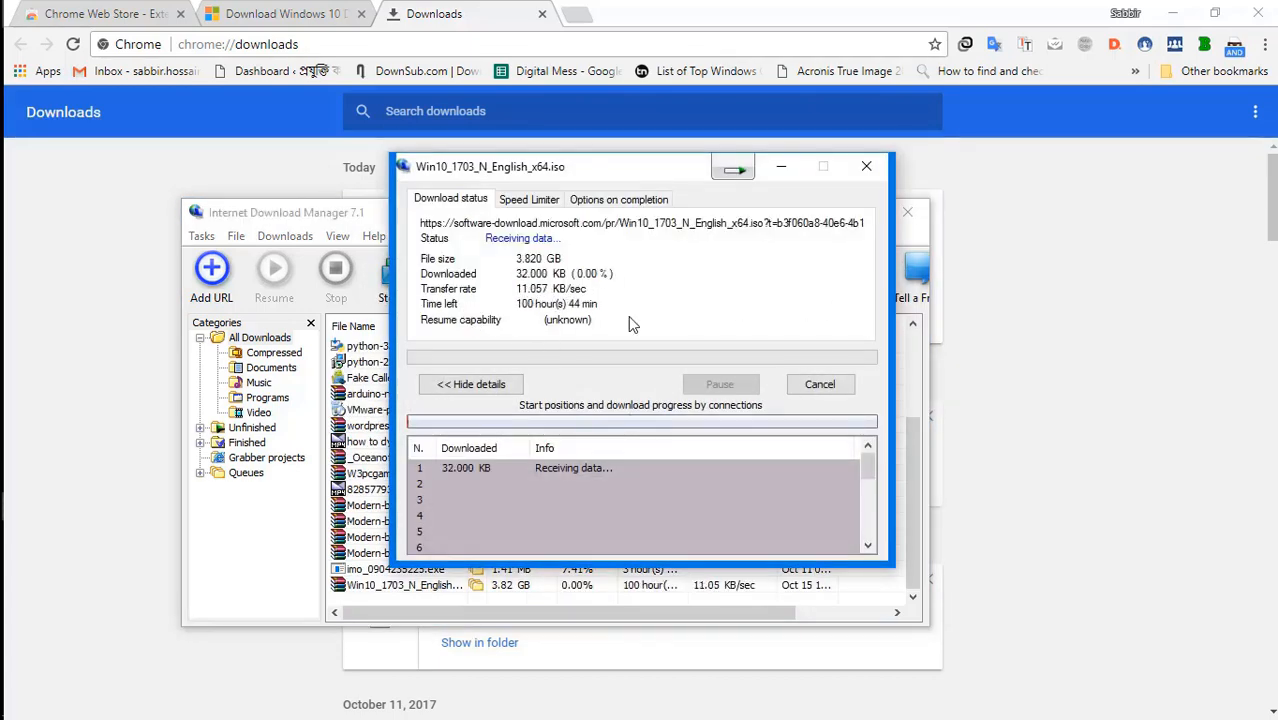
pyautogui.moveTo(736, 170)
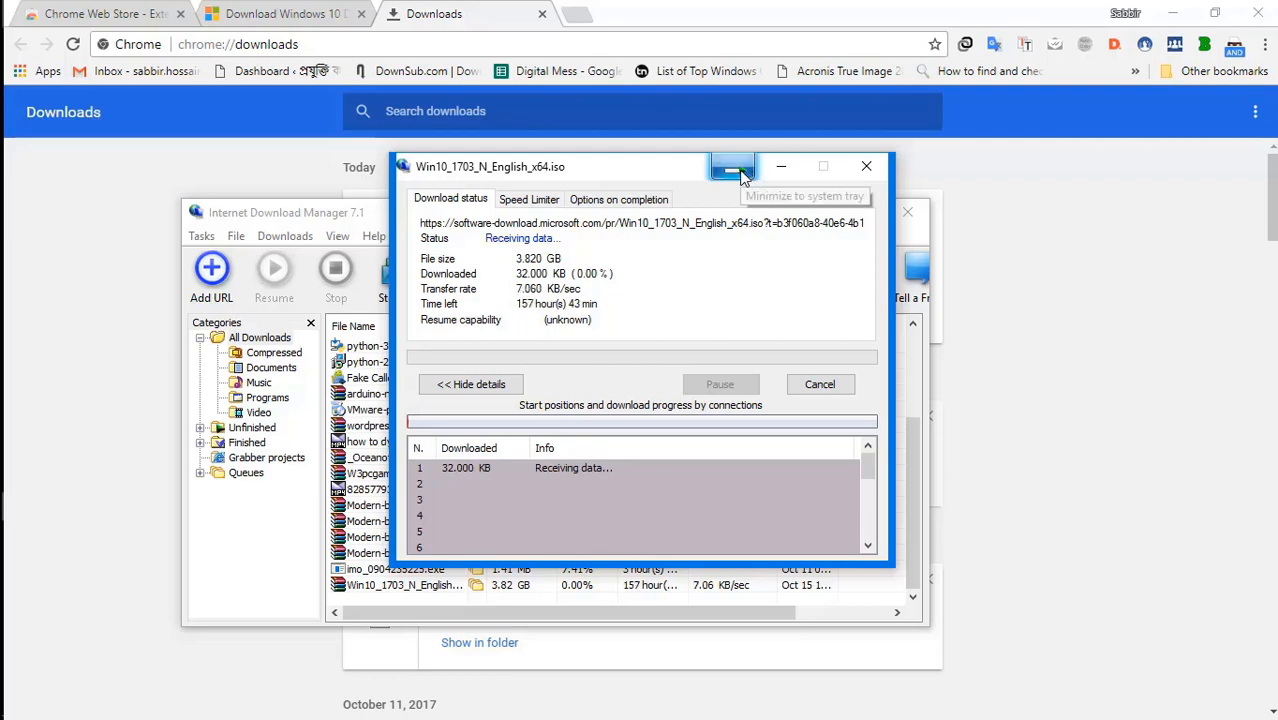
pyautogui.click(733, 166)
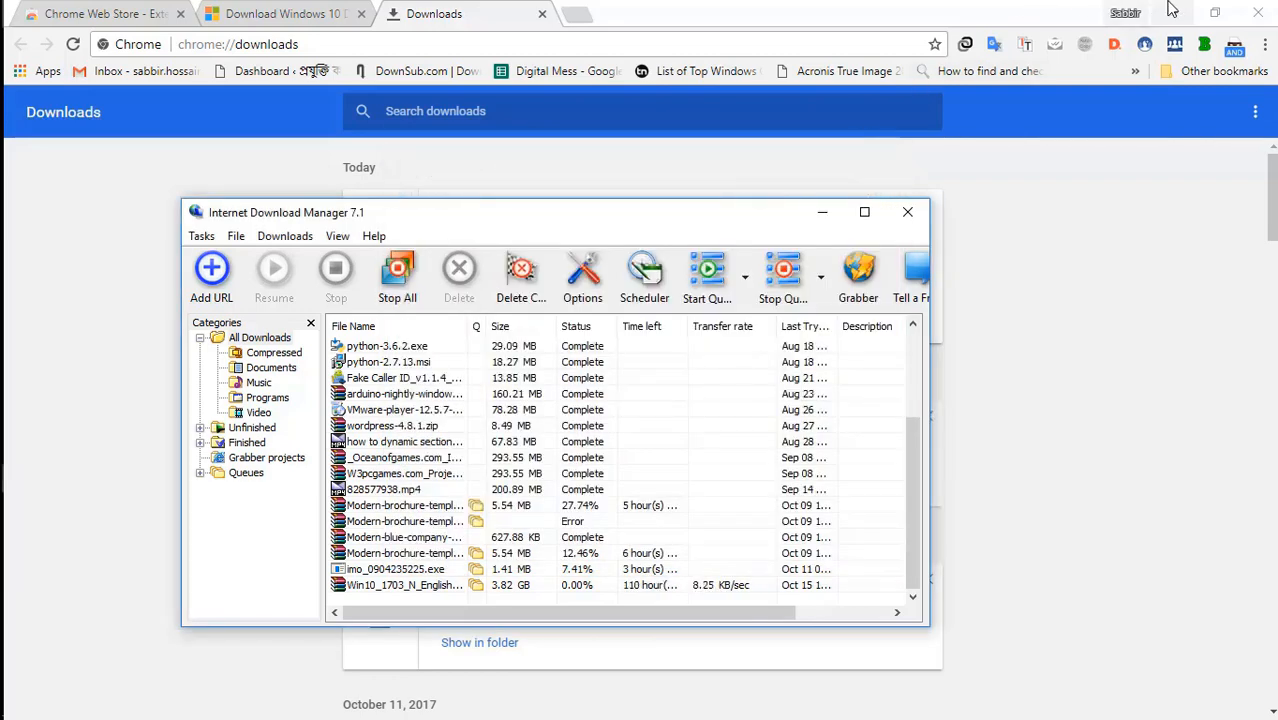